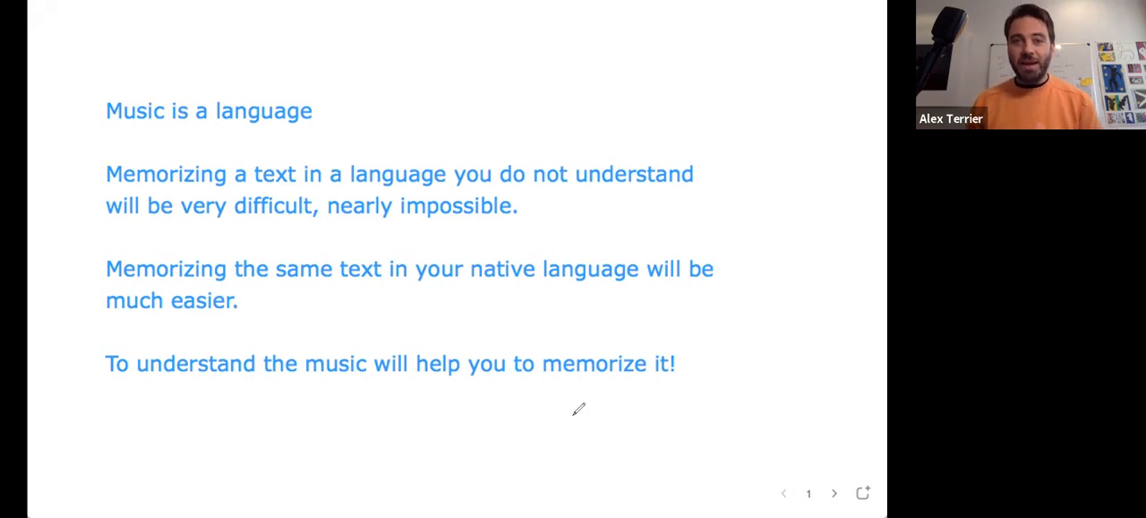
pyautogui.moveTo(543, 90)
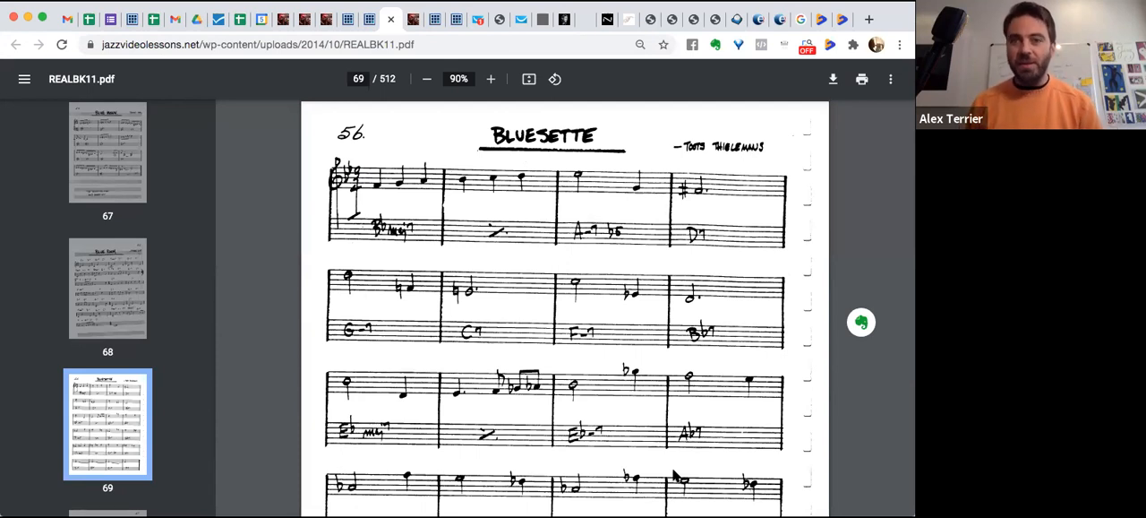
pyautogui.moveTo(739, 11)
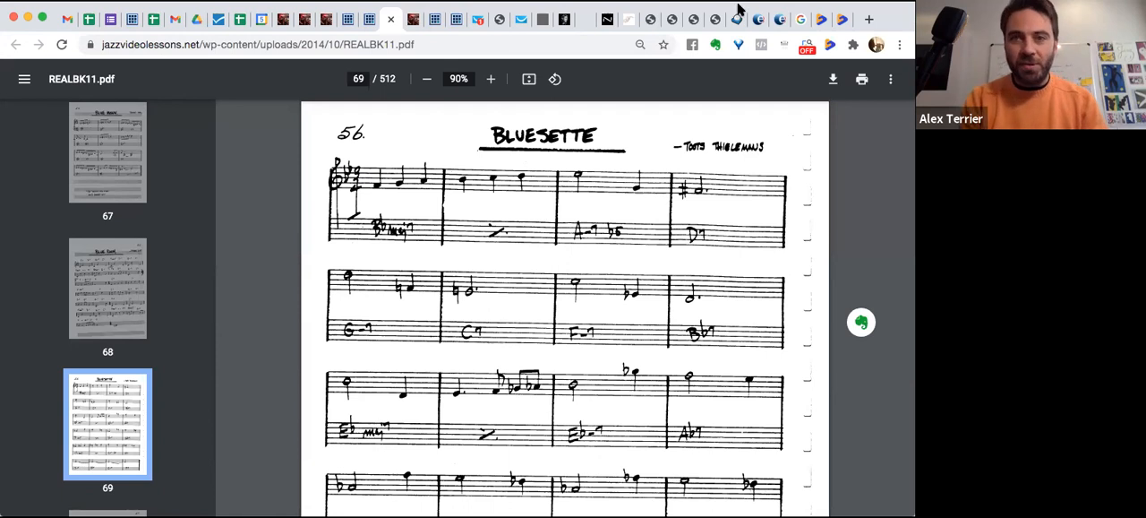
pyautogui.moveTo(316, 88)
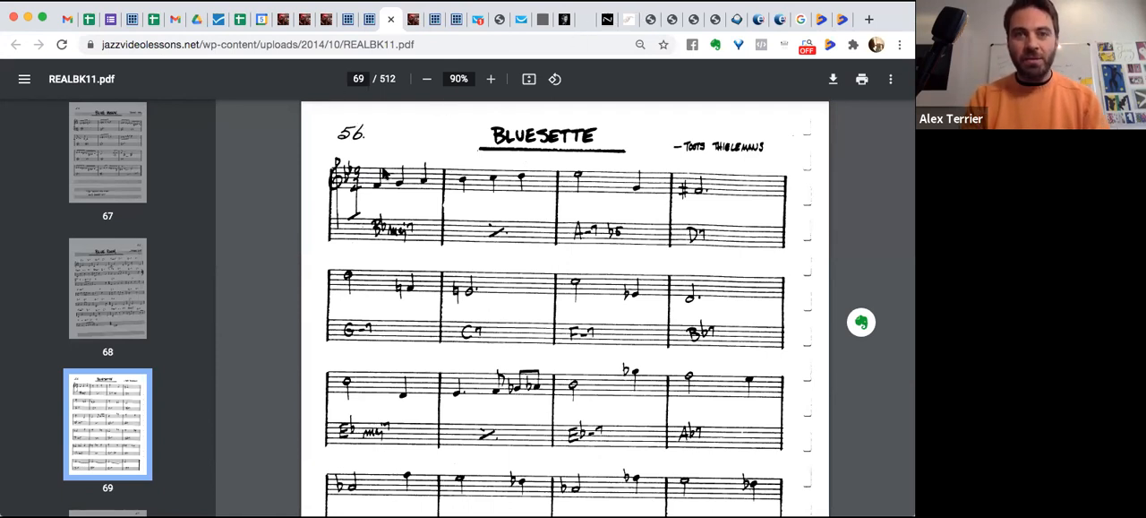
pyautogui.moveTo(389, 155)
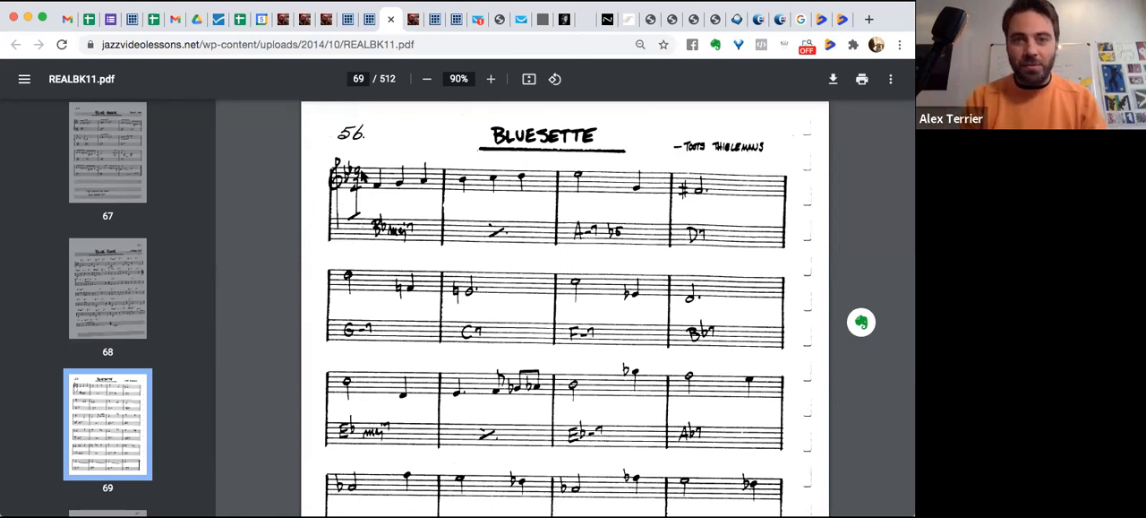
# Step: Circle the opening melody notes of bars one and three on the first three lines
pyautogui.click(375, 185)
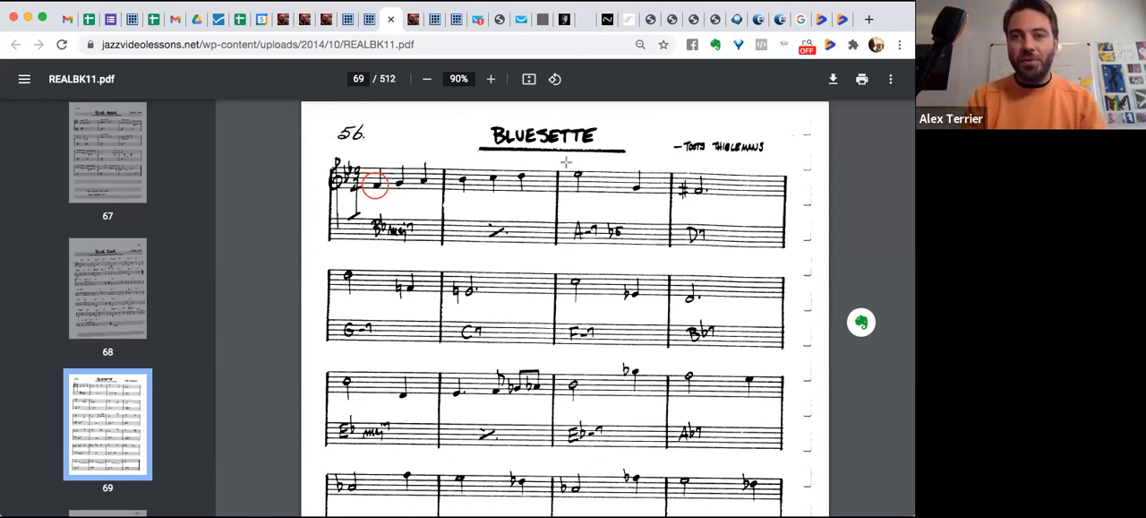
pyautogui.click(578, 175)
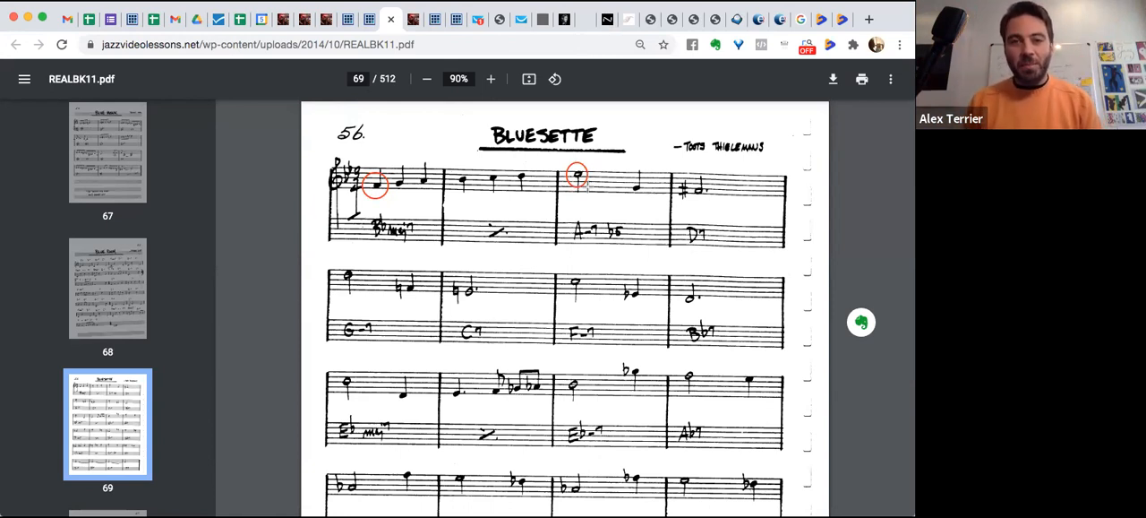
pyautogui.click(348, 273)
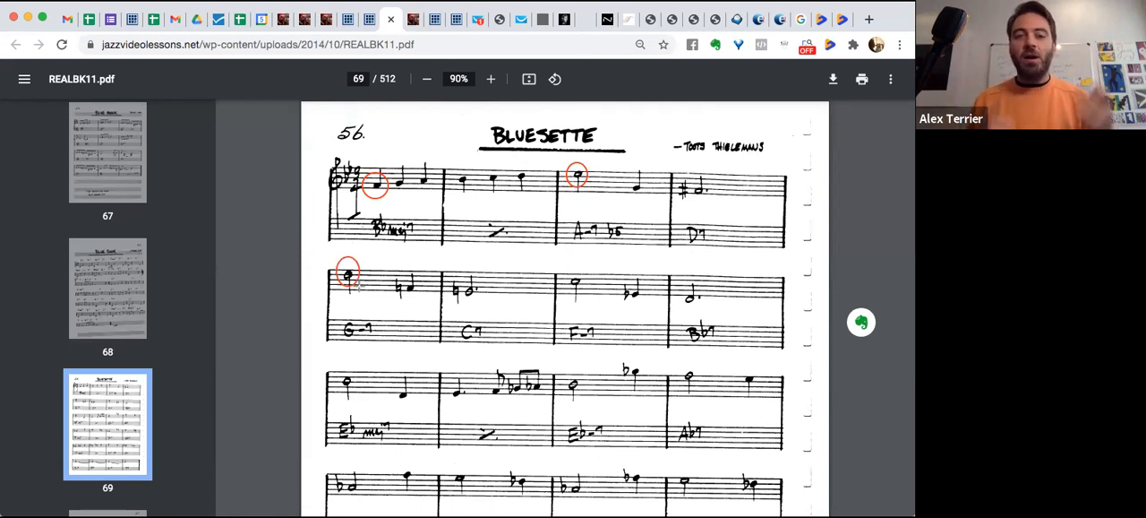
pyautogui.moveTo(612, 351)
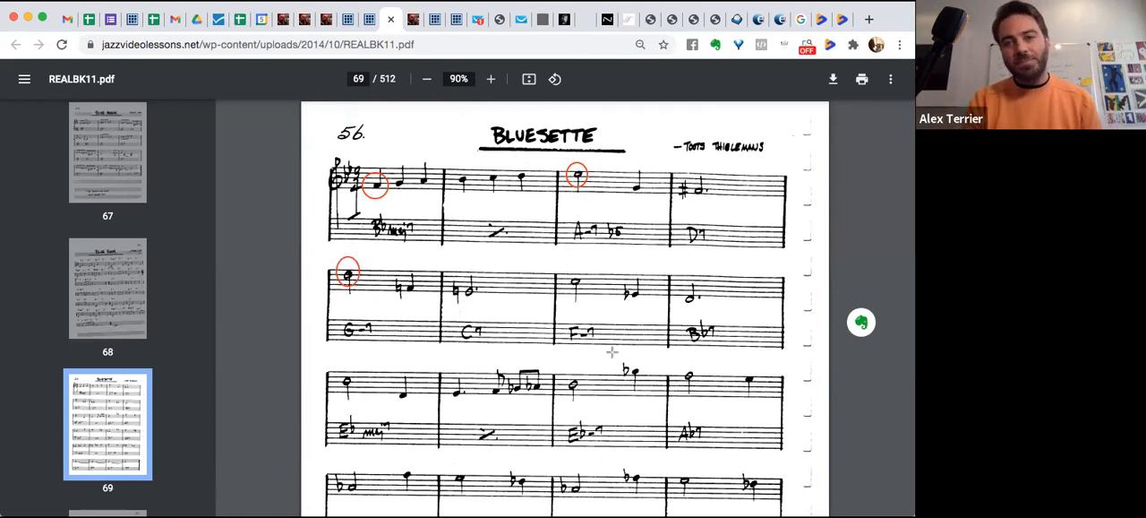
pyautogui.click(576, 284)
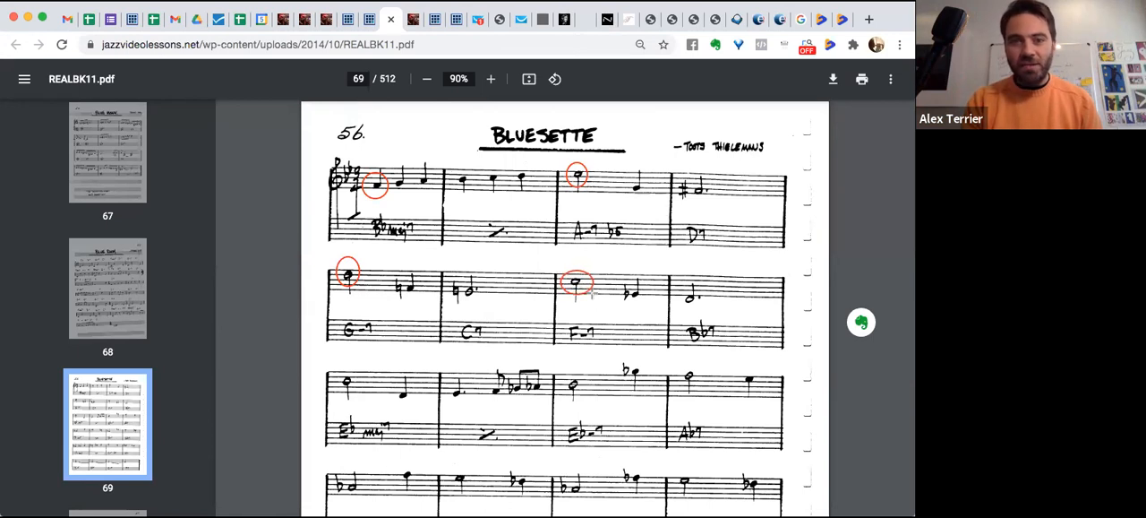
pyautogui.click(348, 381)
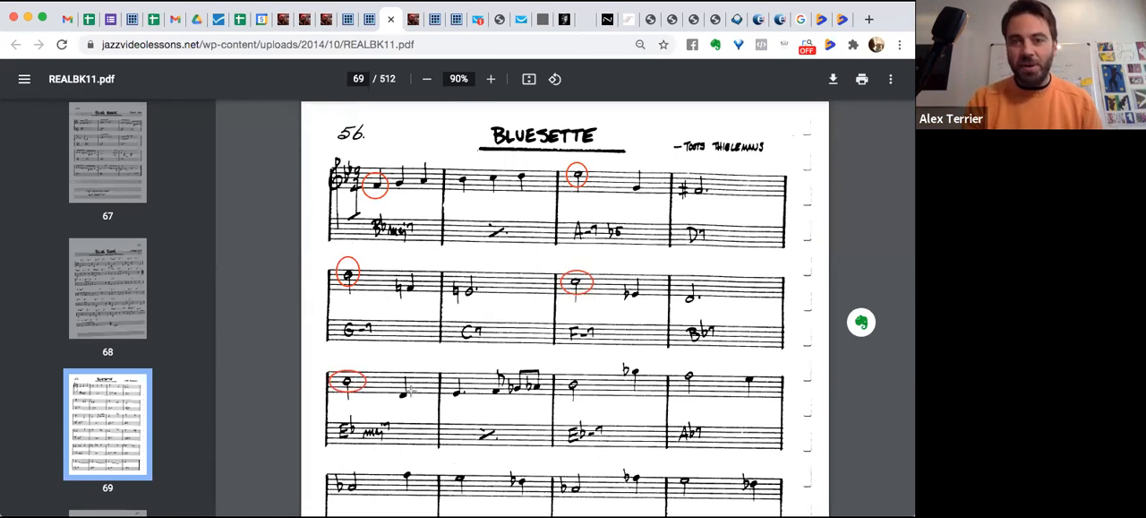
pyautogui.click(573, 383)
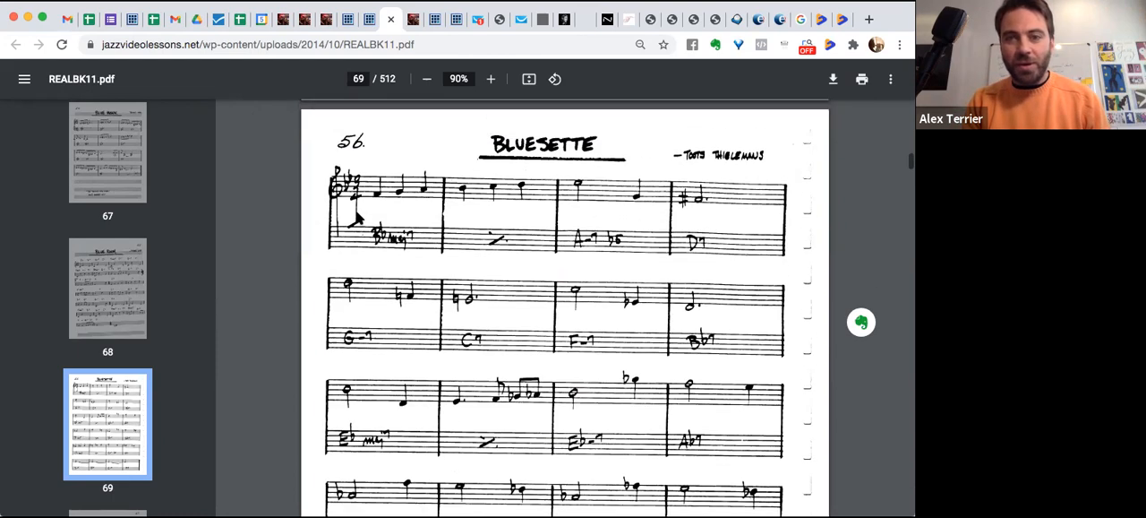
# Step: Scroll the page thumbnails and open the All of Me lead sheet on page 29
pyautogui.scroll(-3)
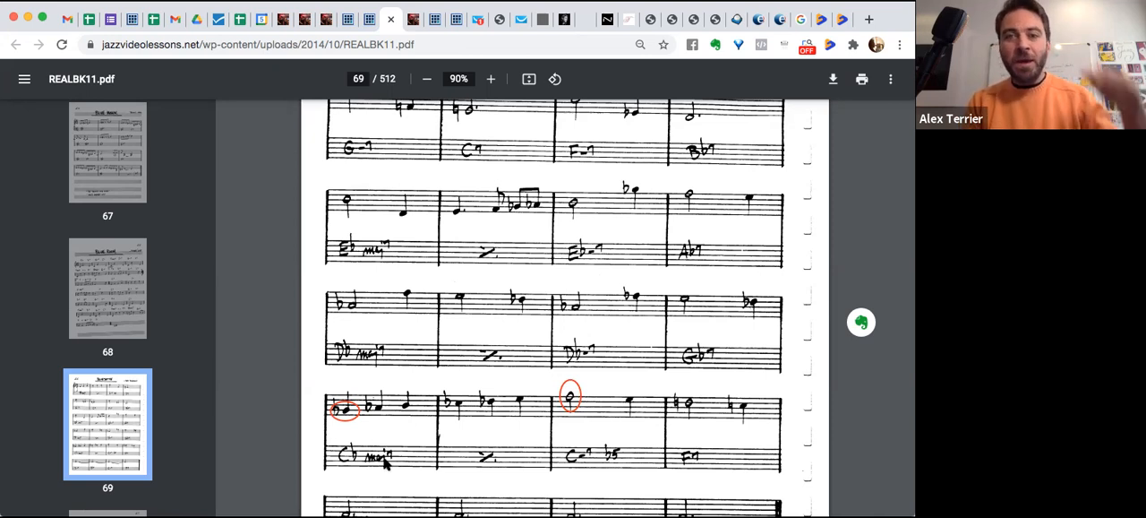
pyautogui.moveTo(380, 334)
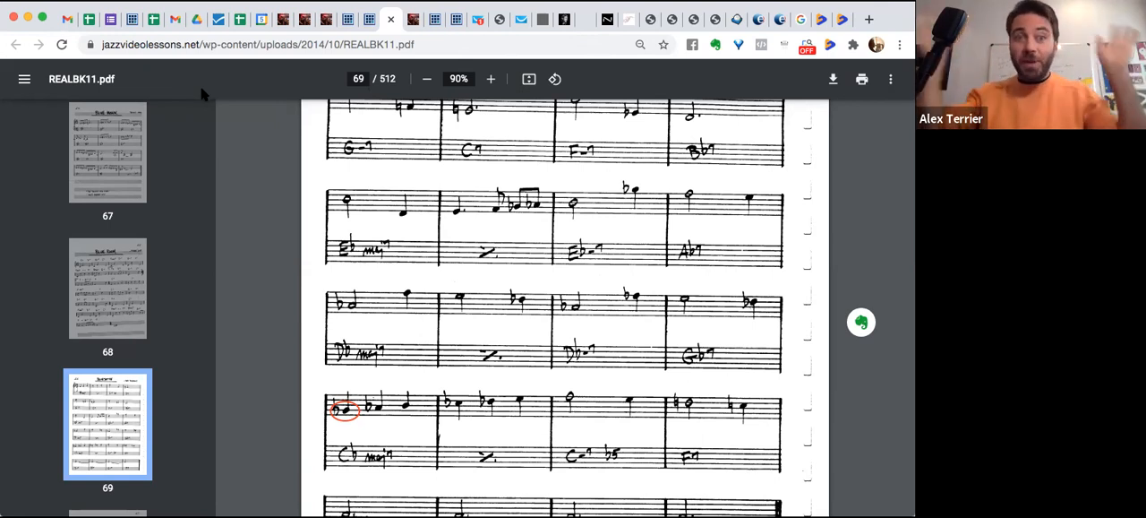
pyautogui.moveTo(452, 178)
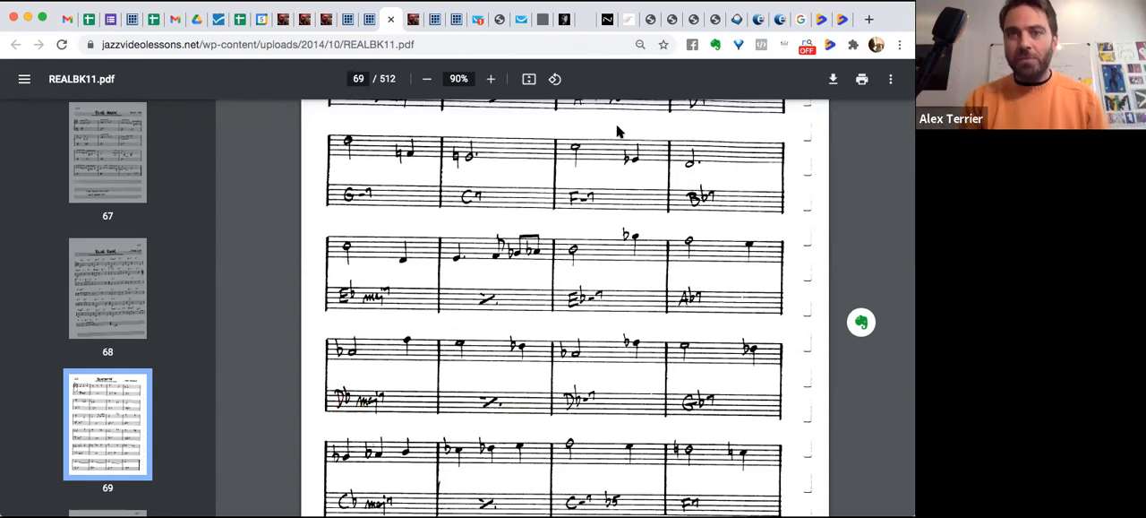
pyautogui.scroll(3)
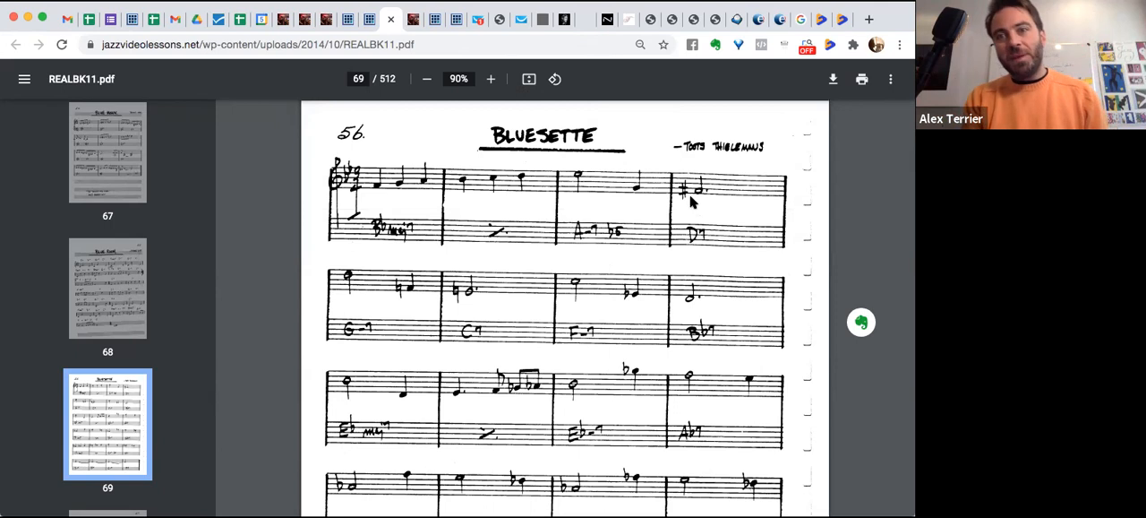
pyautogui.moveTo(748, 184)
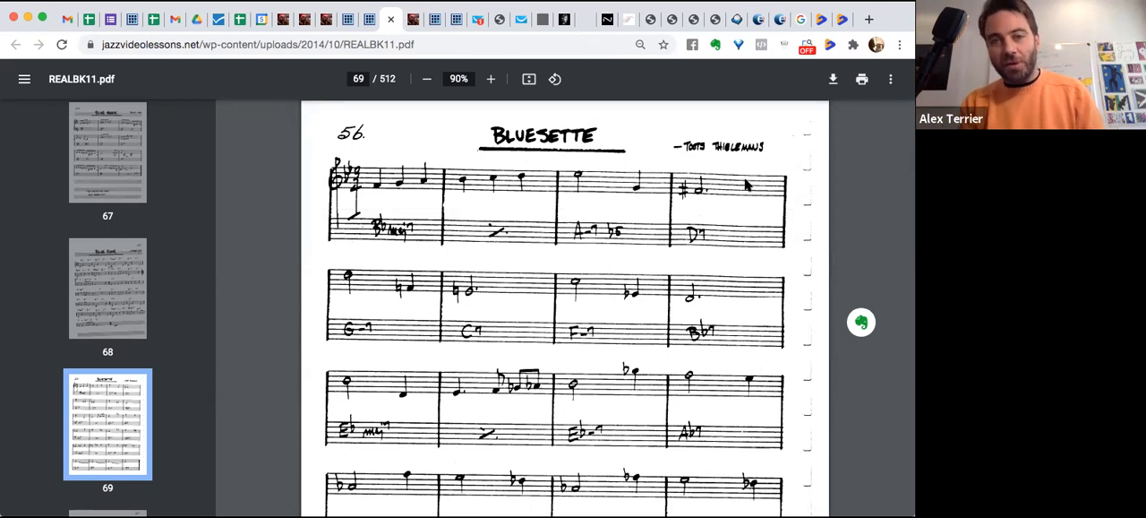
pyautogui.moveTo(698, 197)
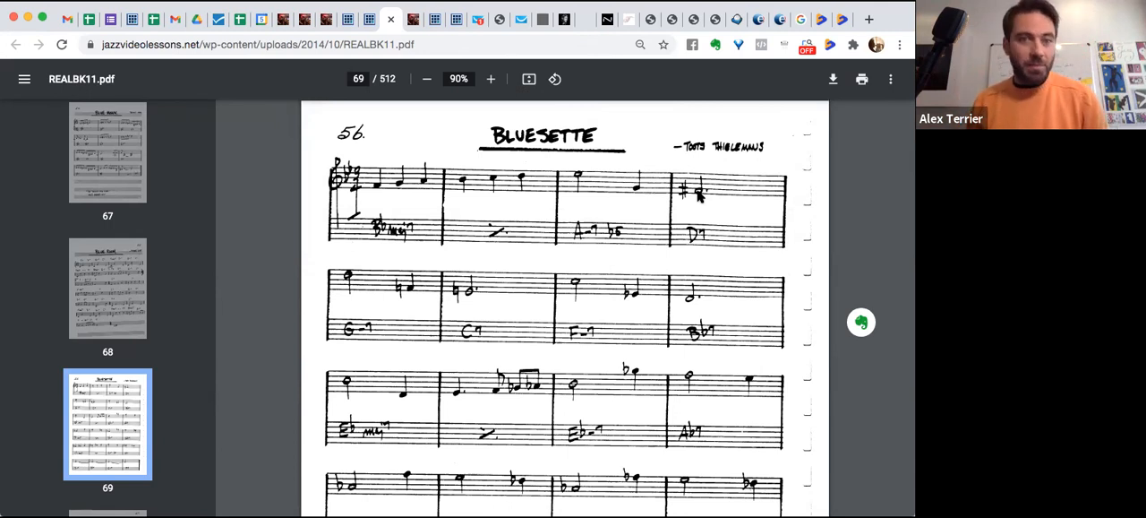
pyautogui.moveTo(376, 206)
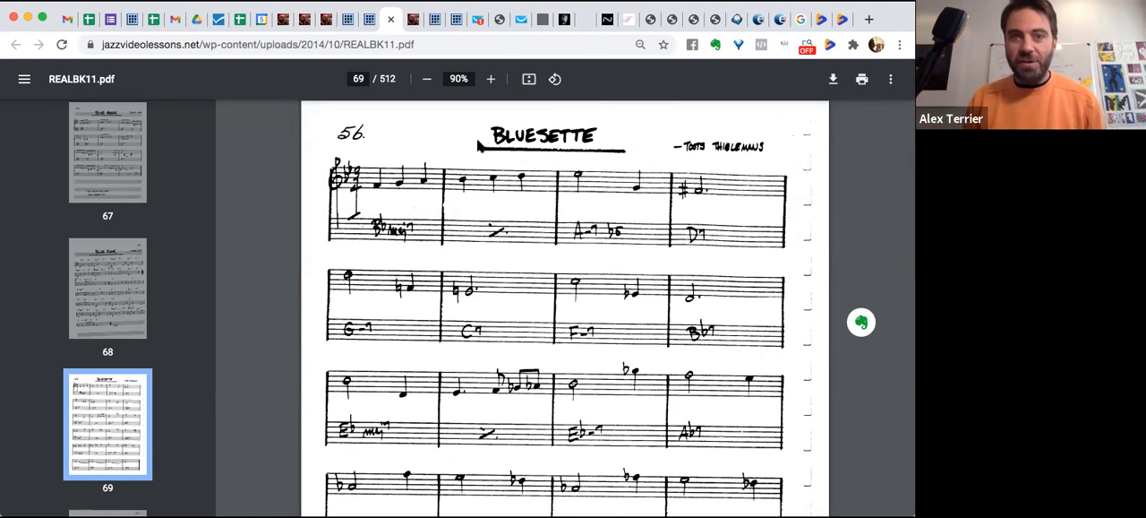
pyautogui.moveTo(479, 146)
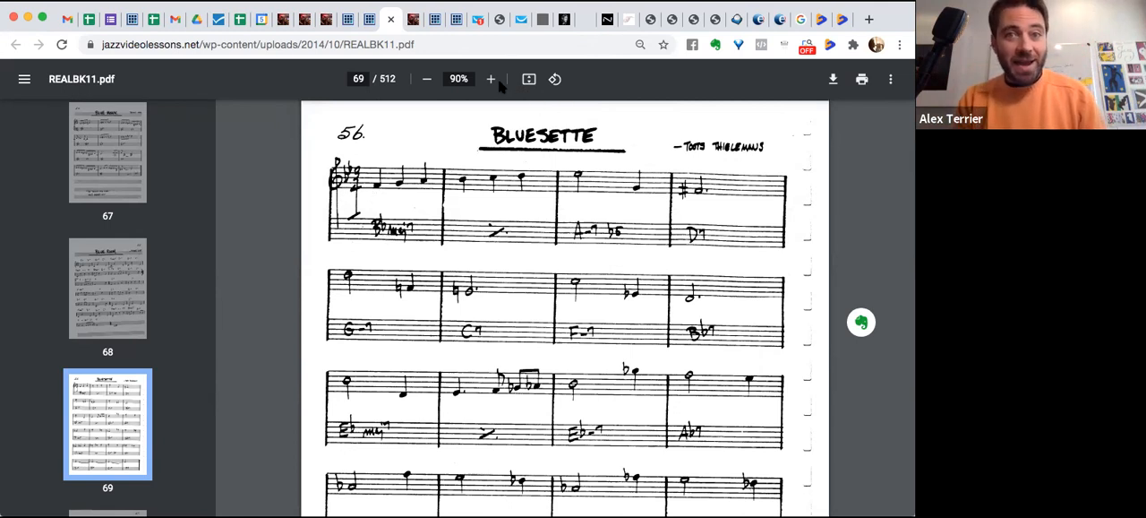
pyautogui.moveTo(318, 86)
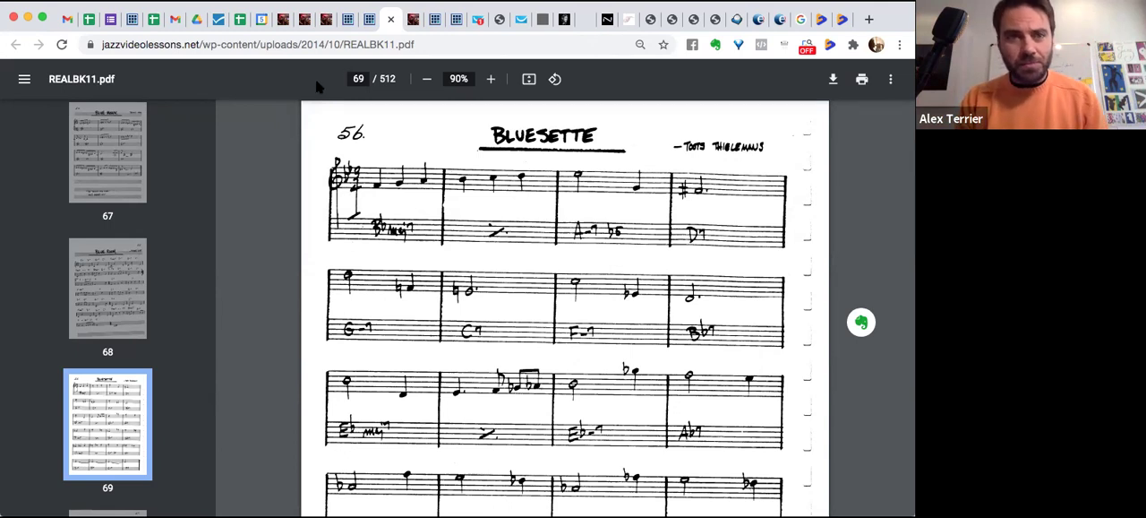
pyautogui.moveTo(650, 197)
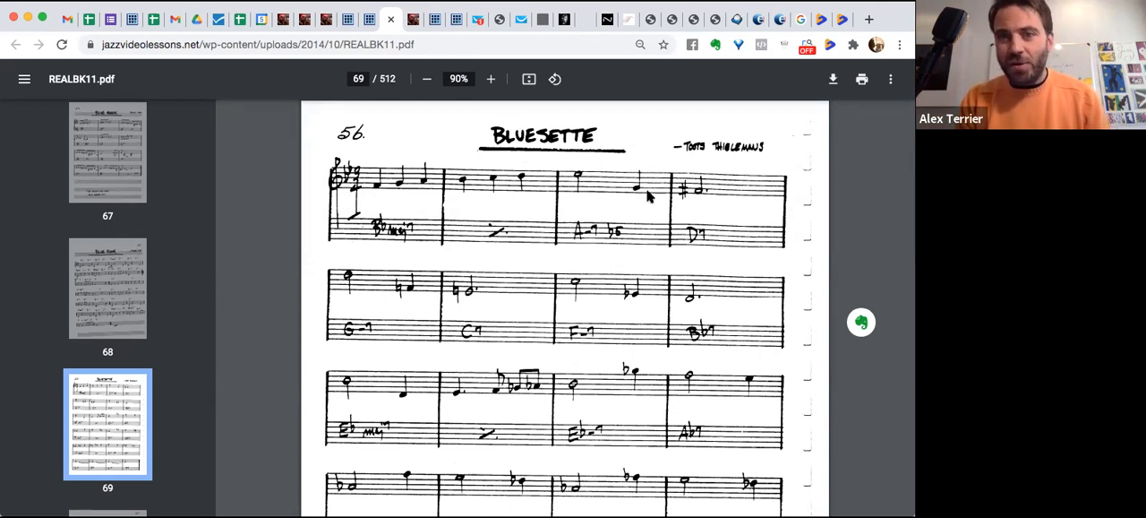
pyautogui.moveTo(376, 126)
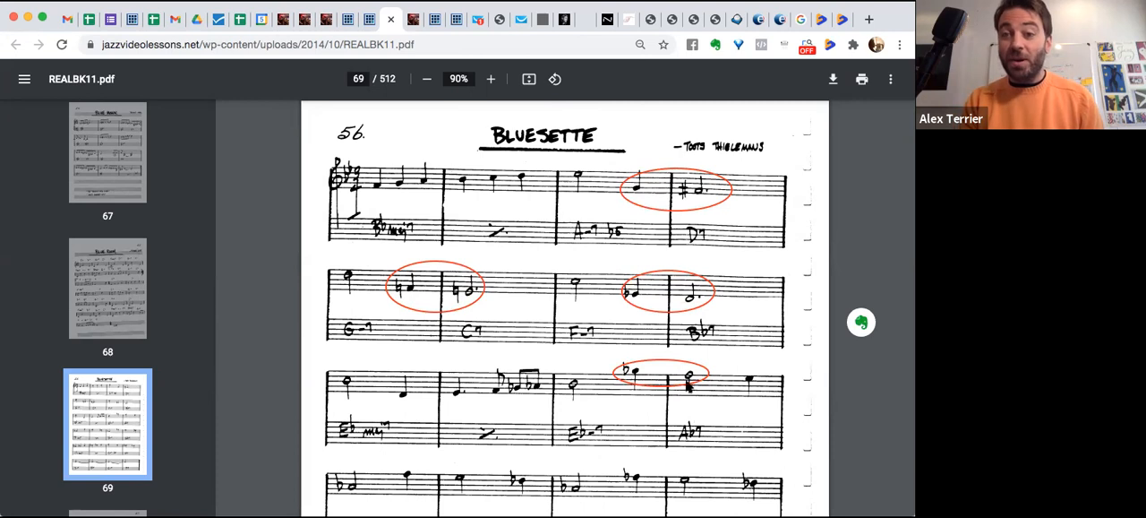
pyautogui.moveTo(600, 97)
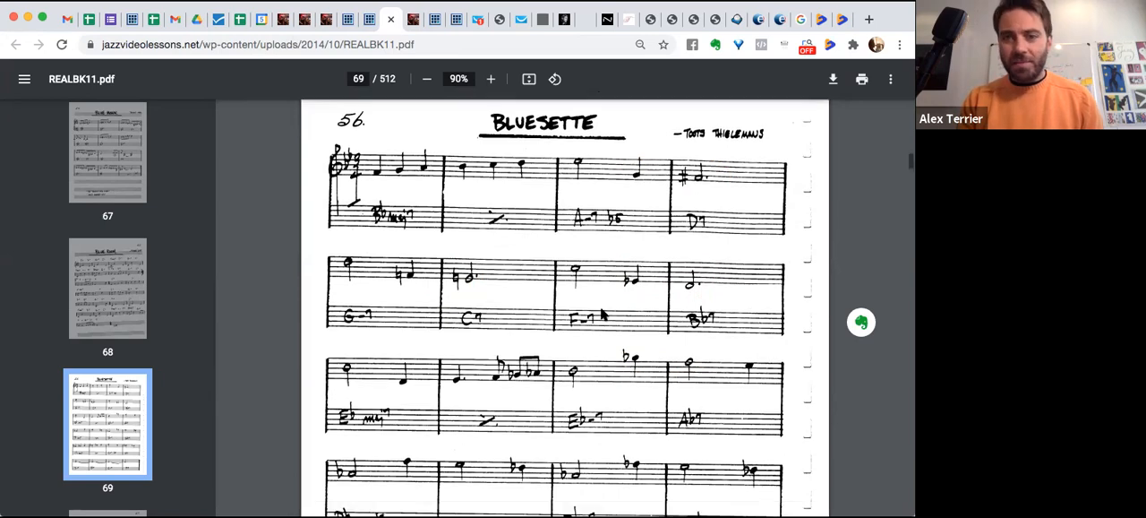
pyautogui.scroll(-3)
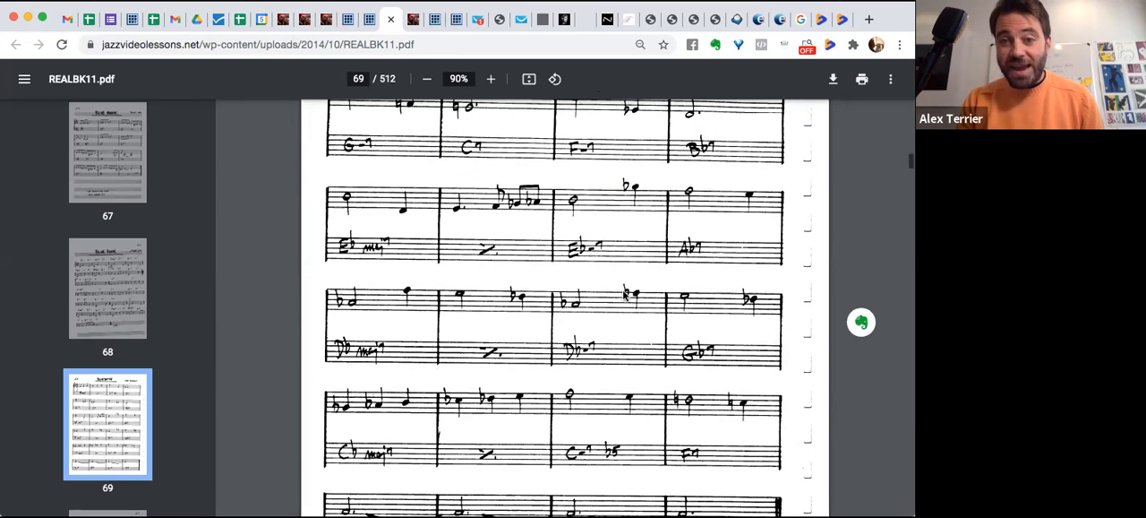
pyautogui.scroll(-3)
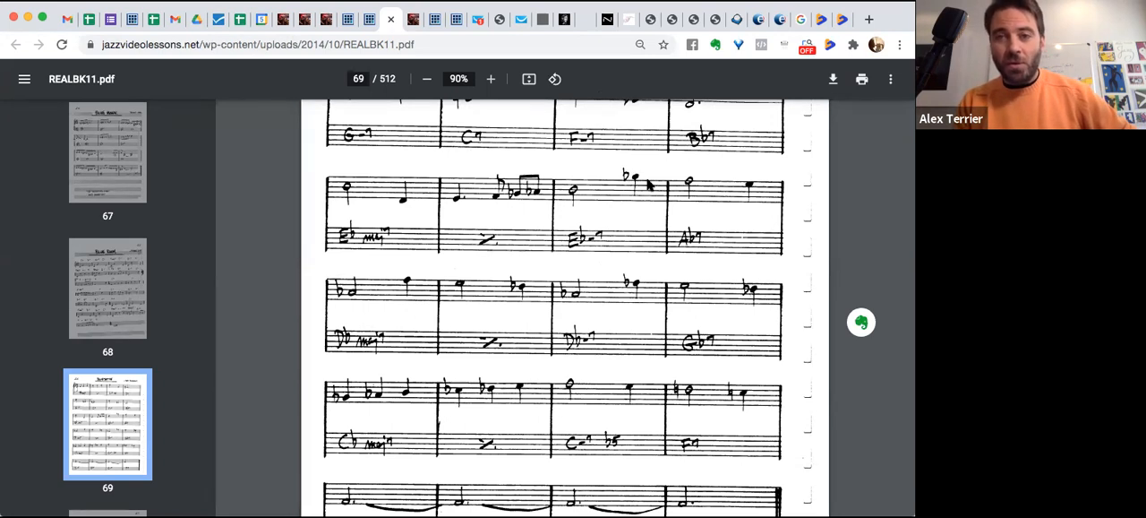
pyautogui.moveTo(661, 261)
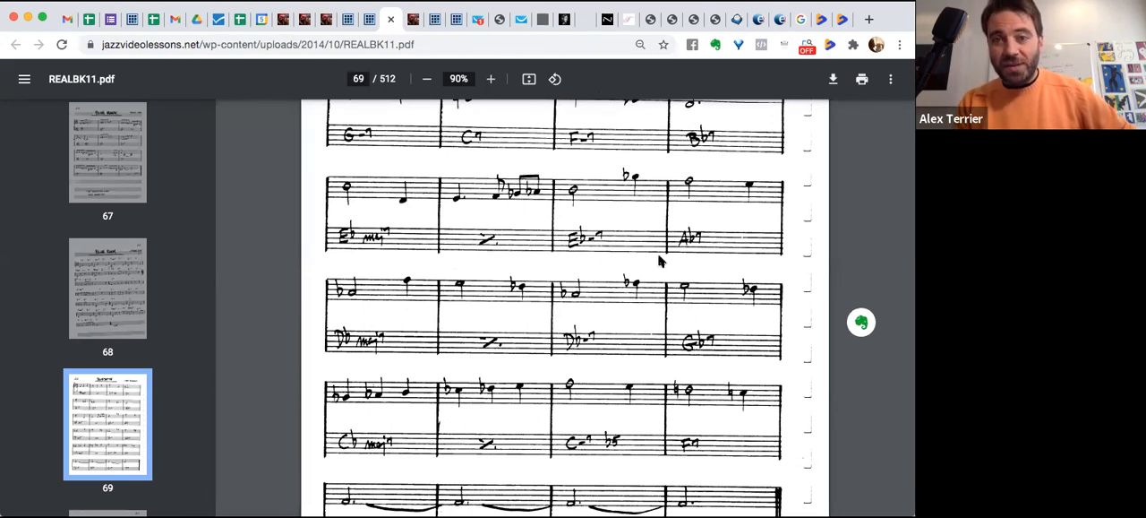
pyautogui.moveTo(690, 294)
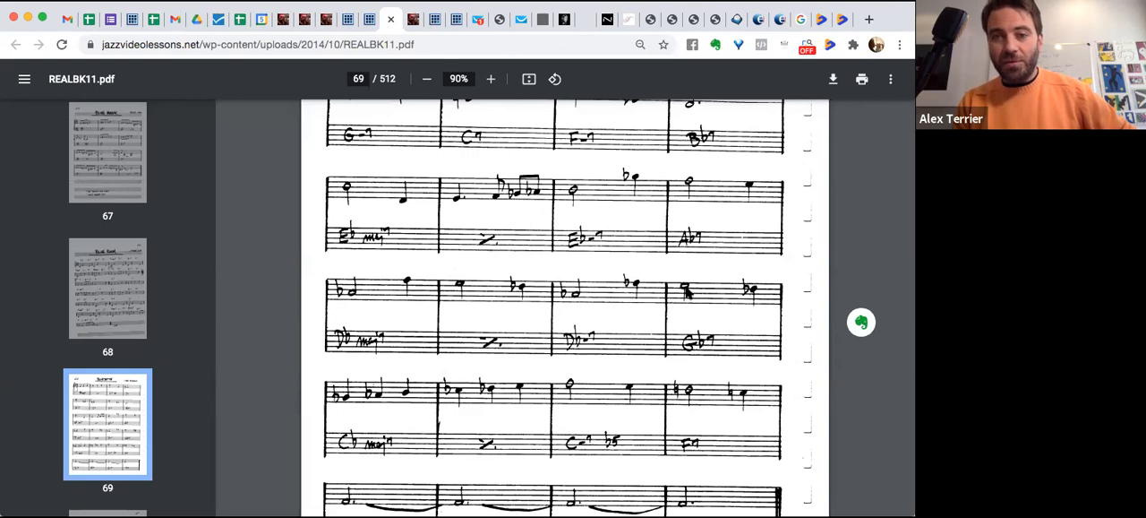
pyautogui.moveTo(697, 403)
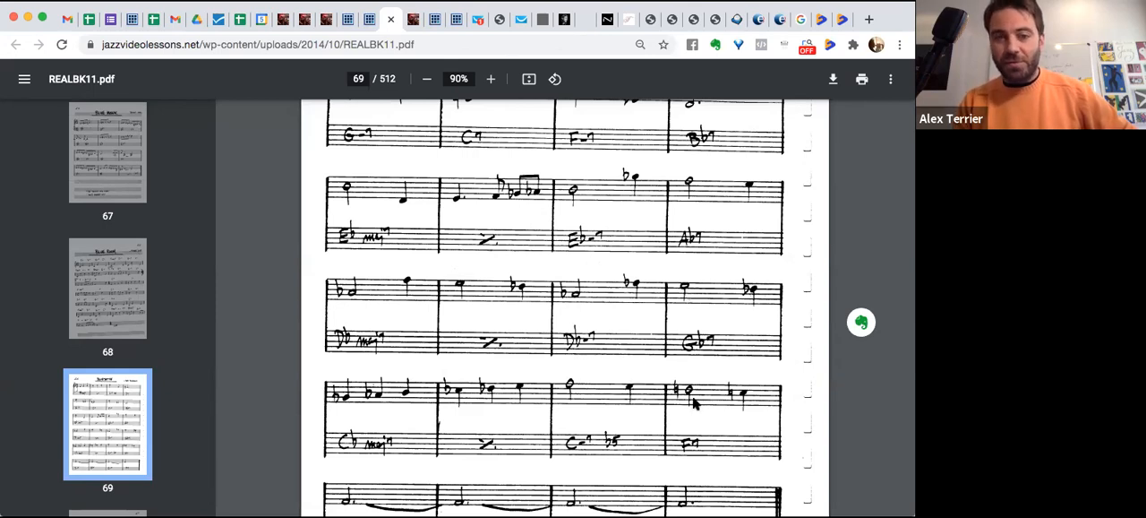
pyautogui.scroll(3)
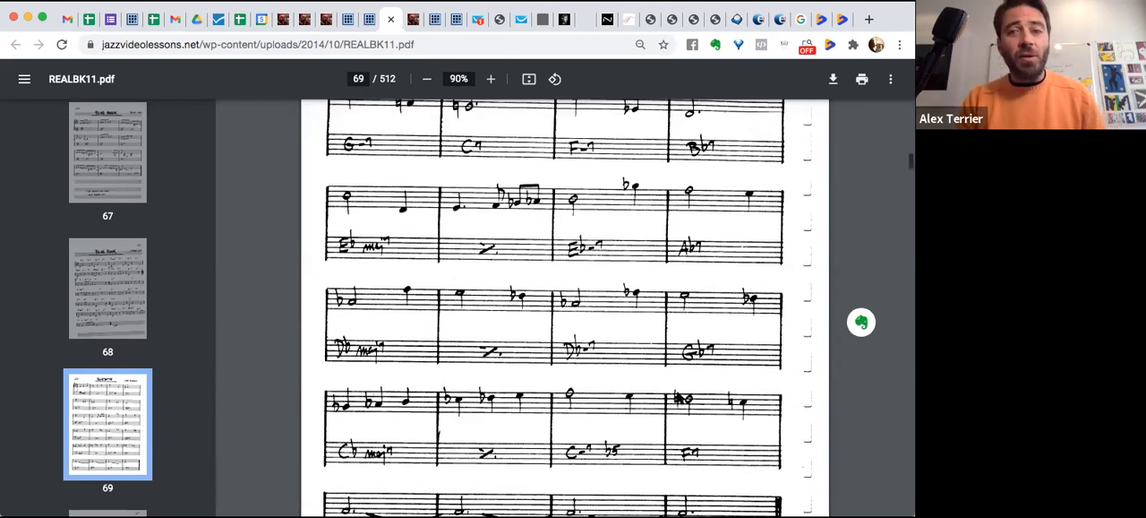
pyautogui.scroll(3)
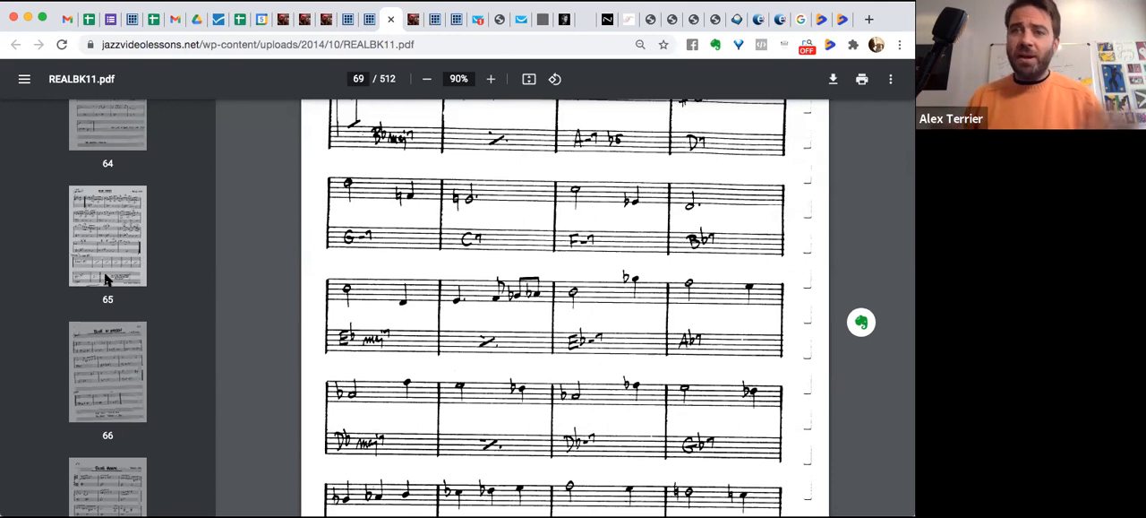
pyautogui.moveTo(121, 295)
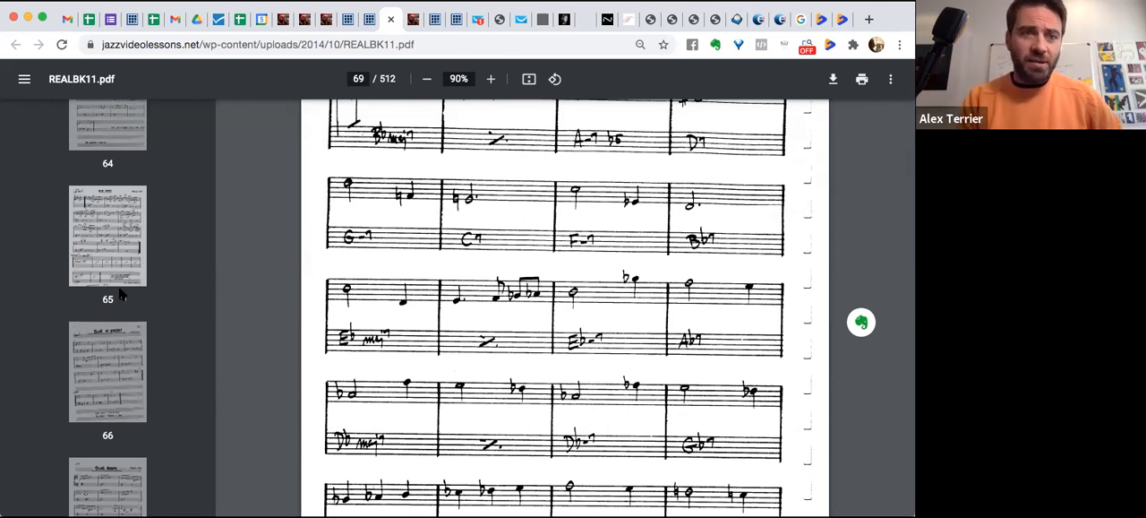
pyautogui.scroll(3)
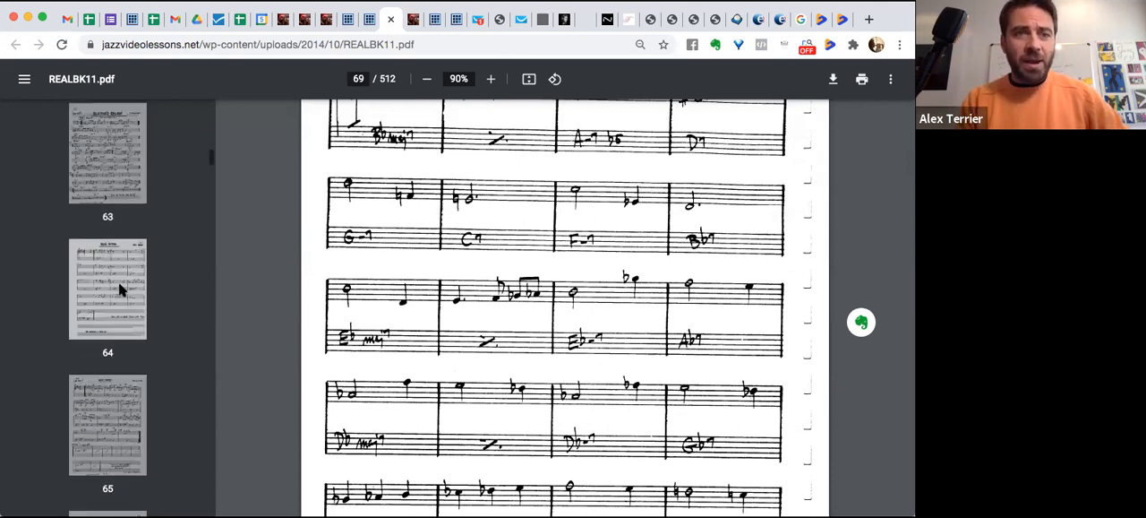
pyautogui.scroll(3)
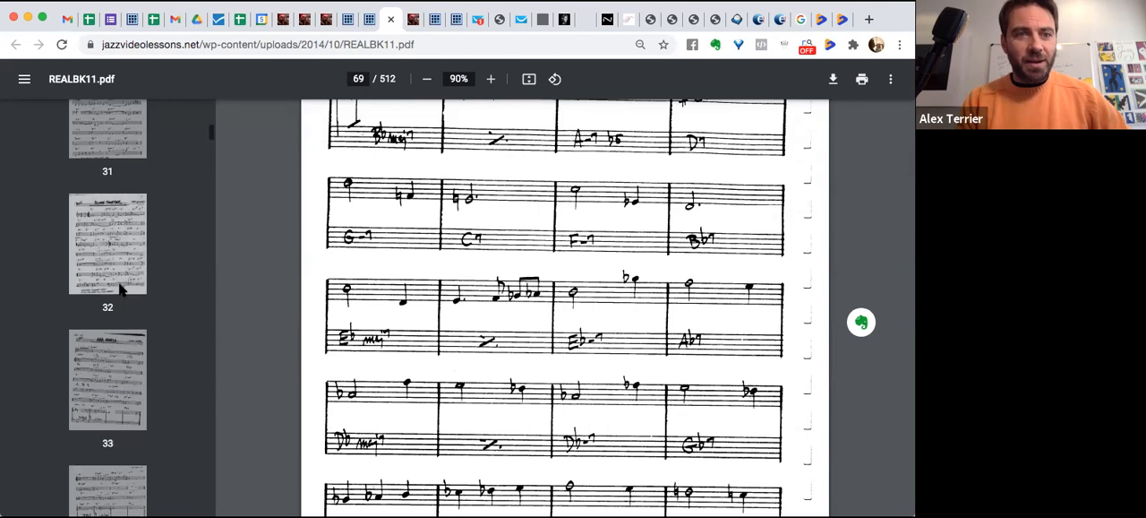
pyautogui.scroll(3)
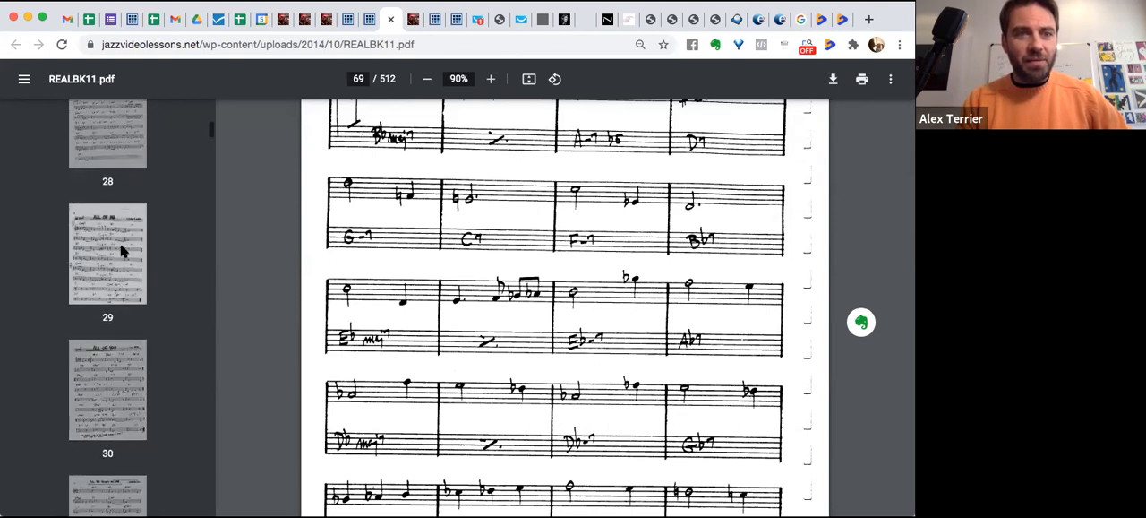
pyautogui.click(108, 254)
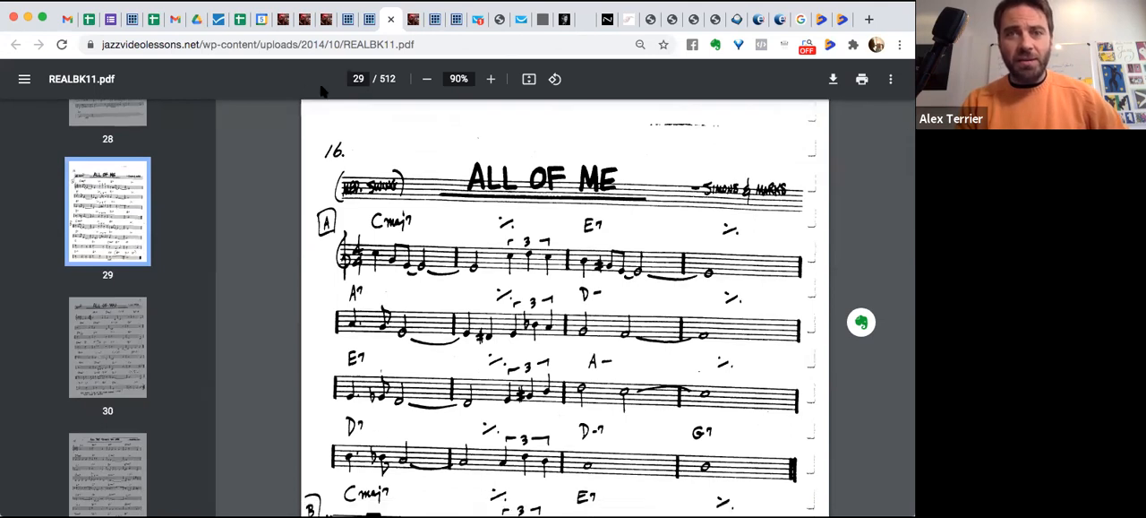
pyautogui.moveTo(365, 239)
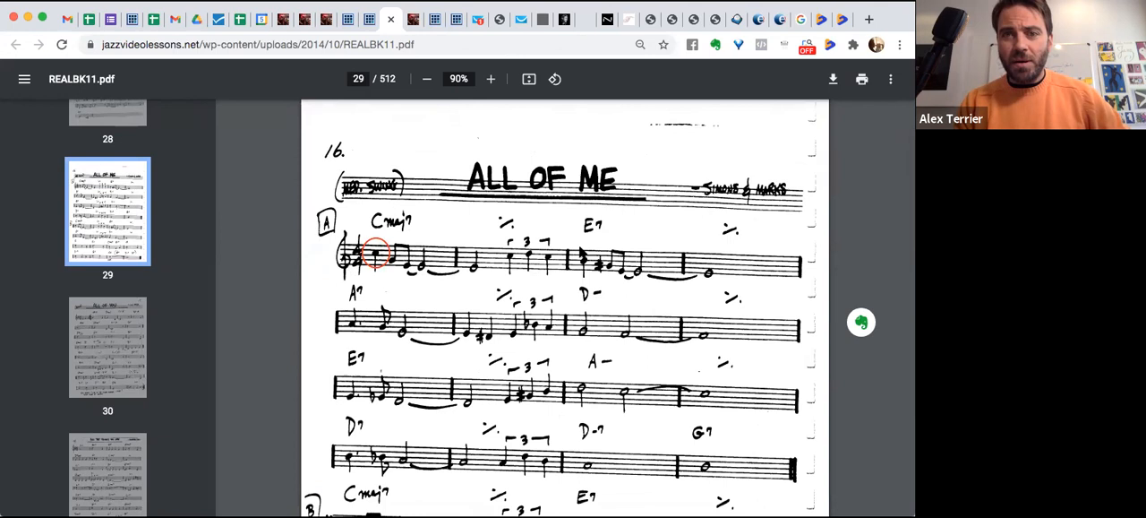
# Step: Circle the melody notes over Cmaj7 and E7, plus other chord-tone notes
pyautogui.click(579, 260)
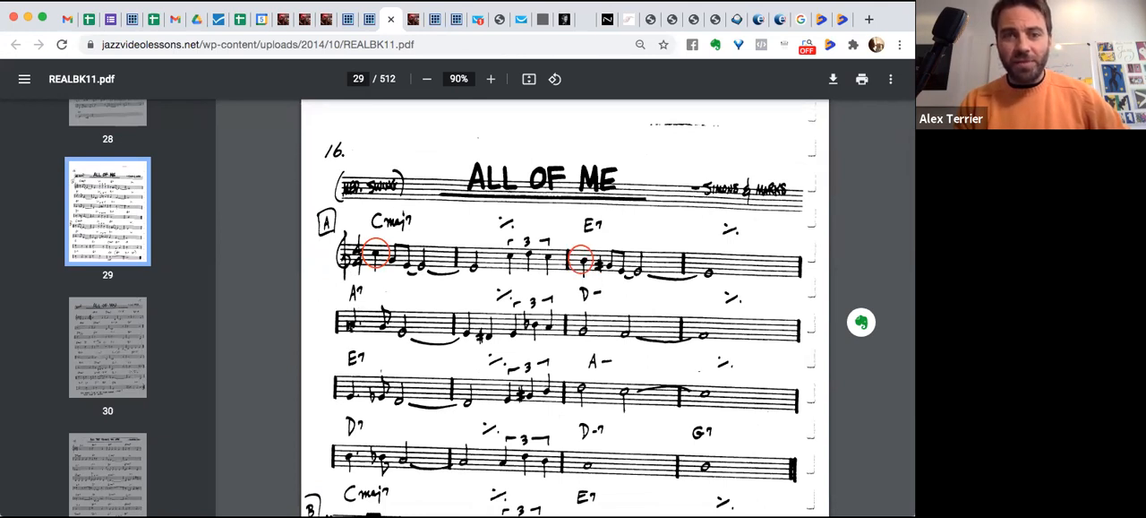
pyautogui.click(352, 320)
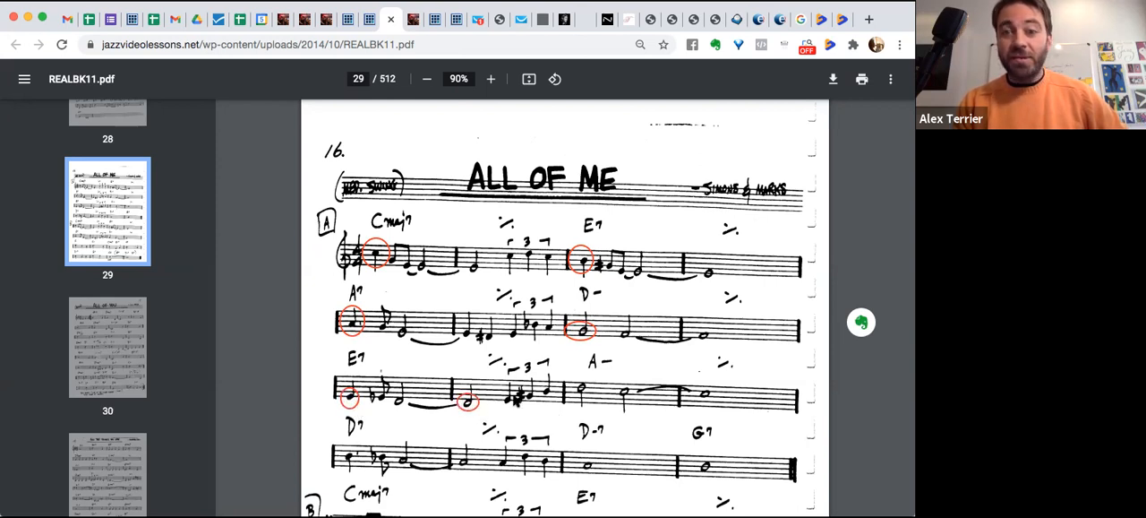
pyautogui.click(625, 391)
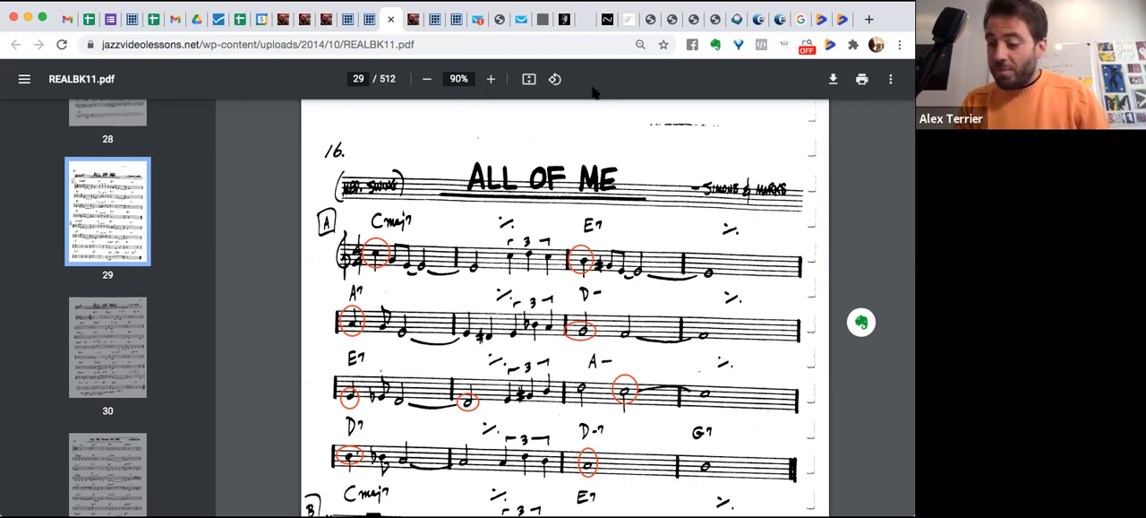
pyautogui.moveTo(614, 124)
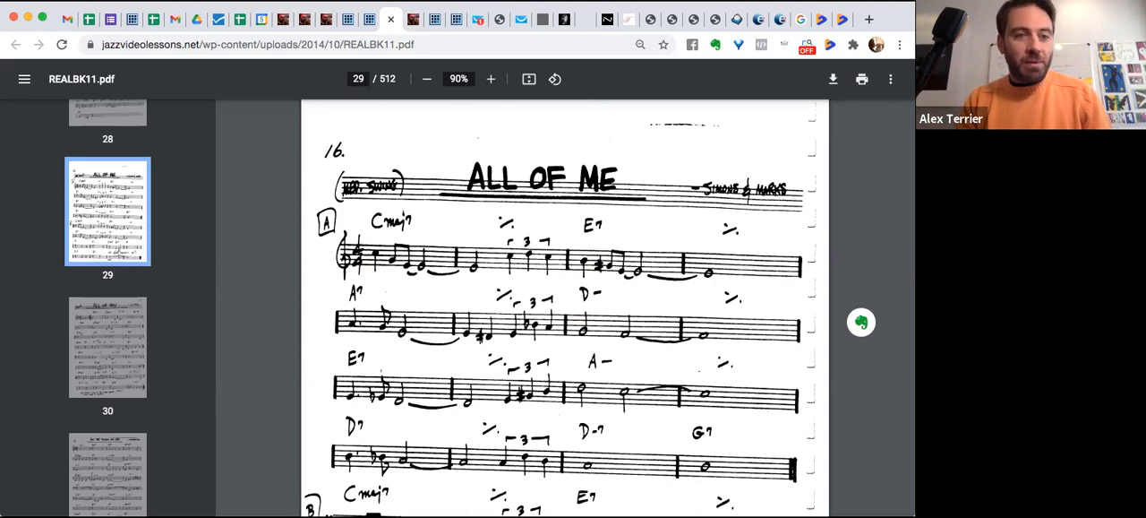
pyautogui.moveTo(107, 333)
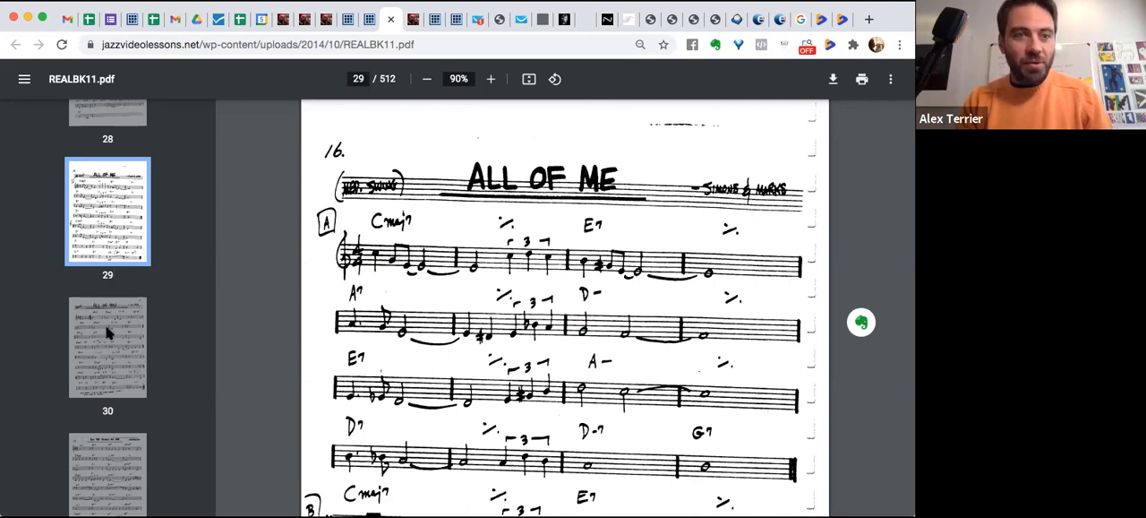
# Step: Scroll the thumbnails to Bluesette on page 69, then Blues for Alice on page 70
pyautogui.scroll(-3)
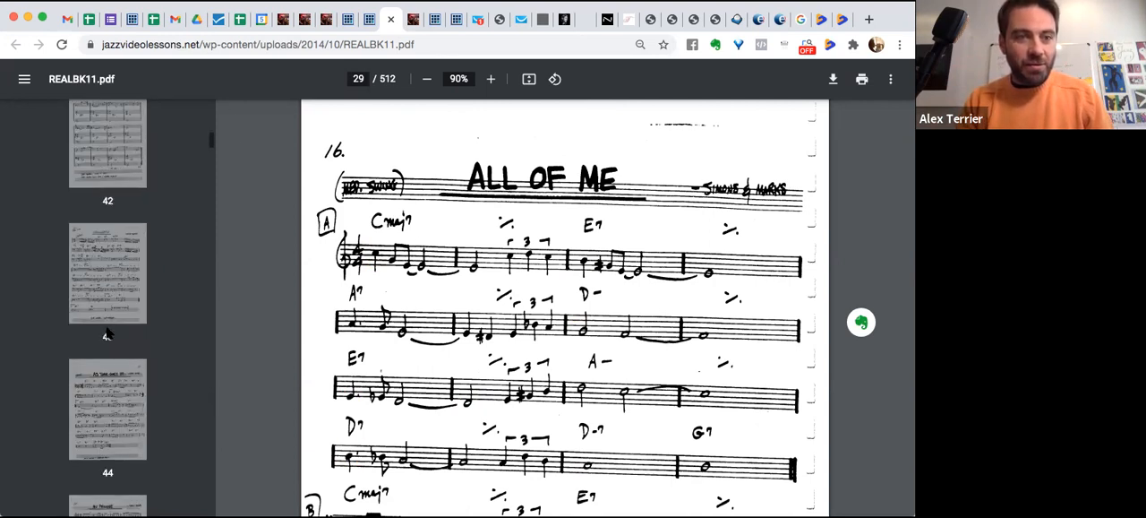
pyautogui.scroll(-3)
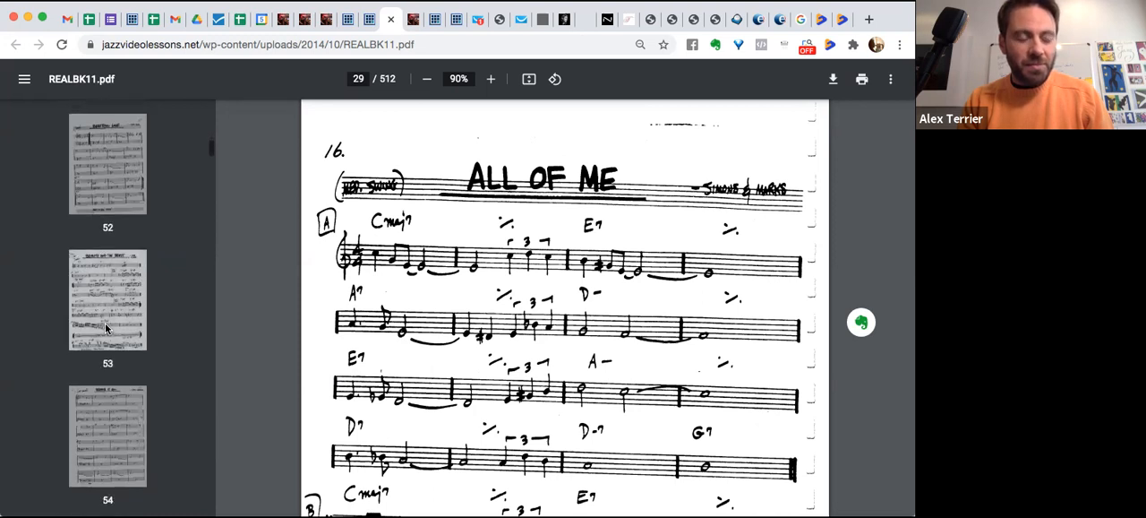
pyautogui.scroll(-3)
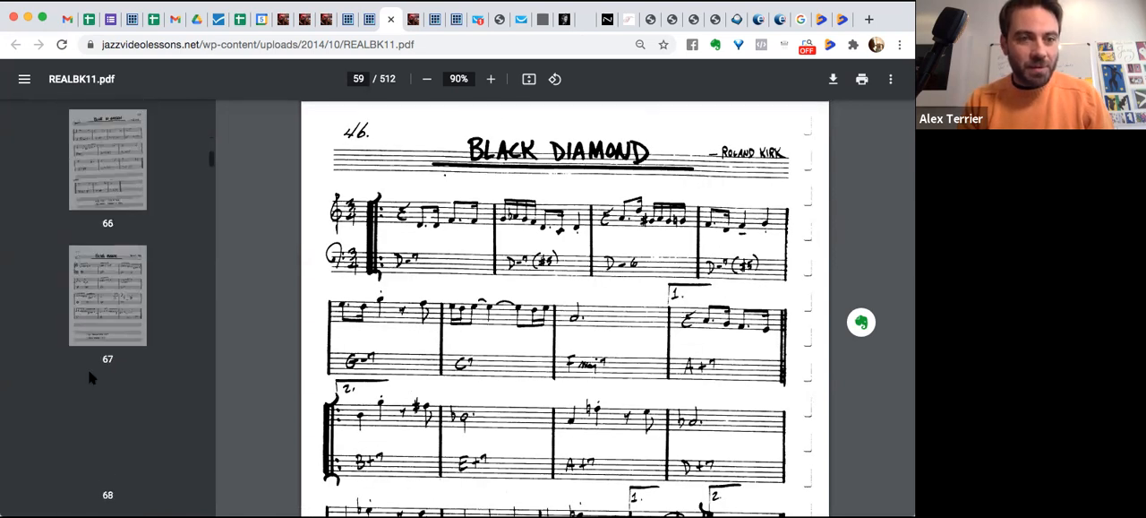
pyautogui.scroll(-3)
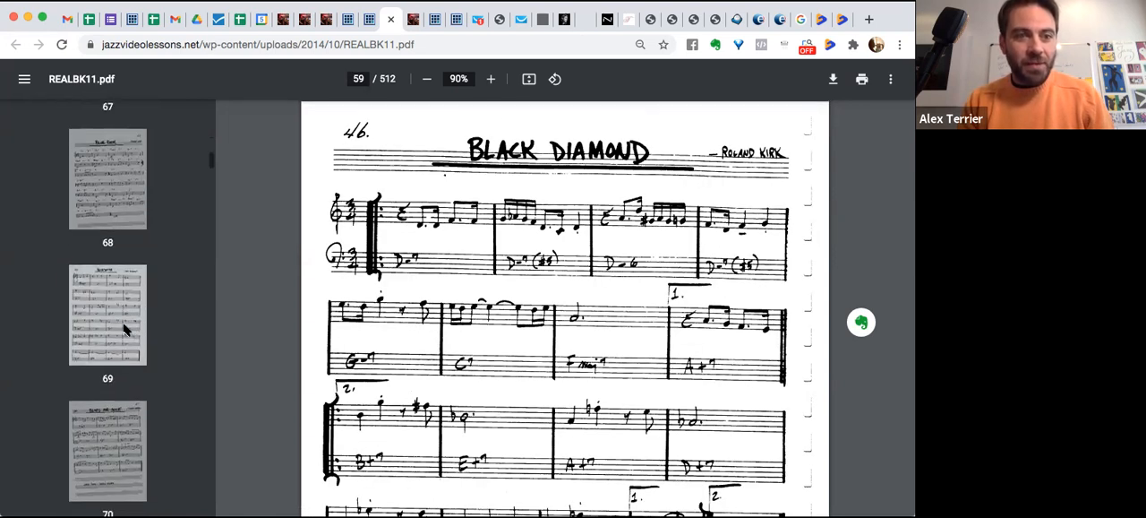
pyautogui.click(108, 314)
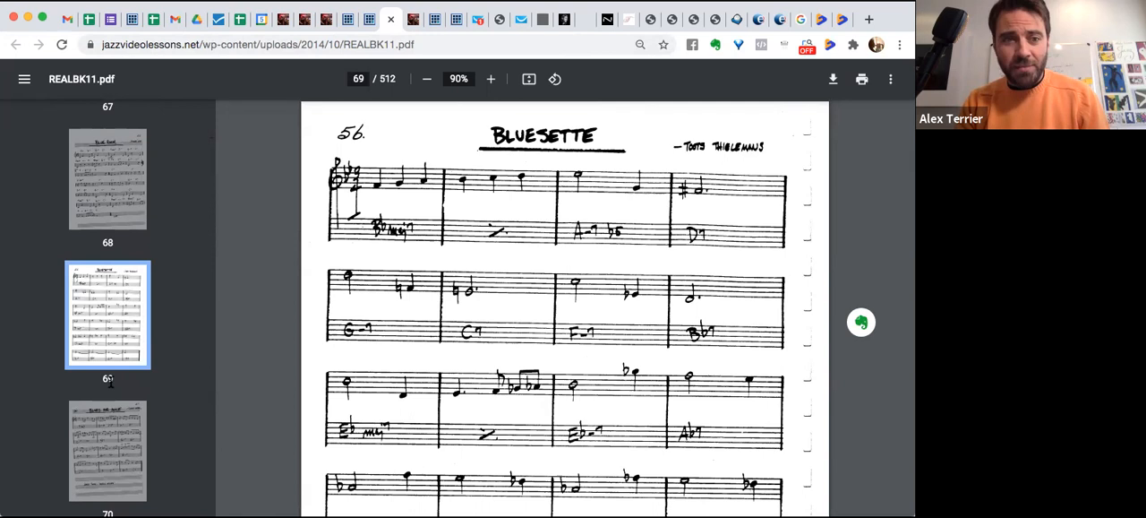
pyautogui.click(108, 445)
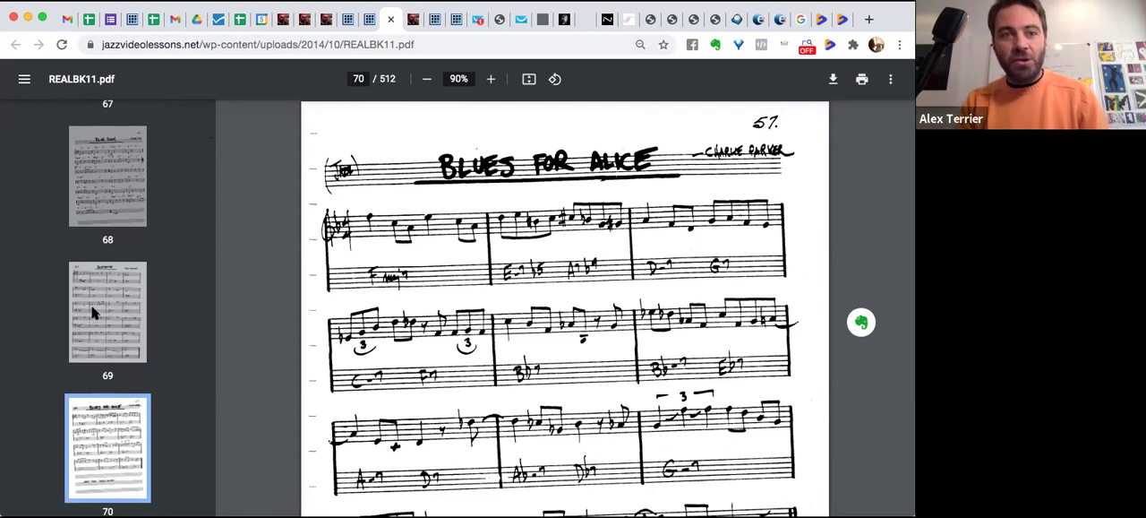
pyautogui.moveTo(106, 304)
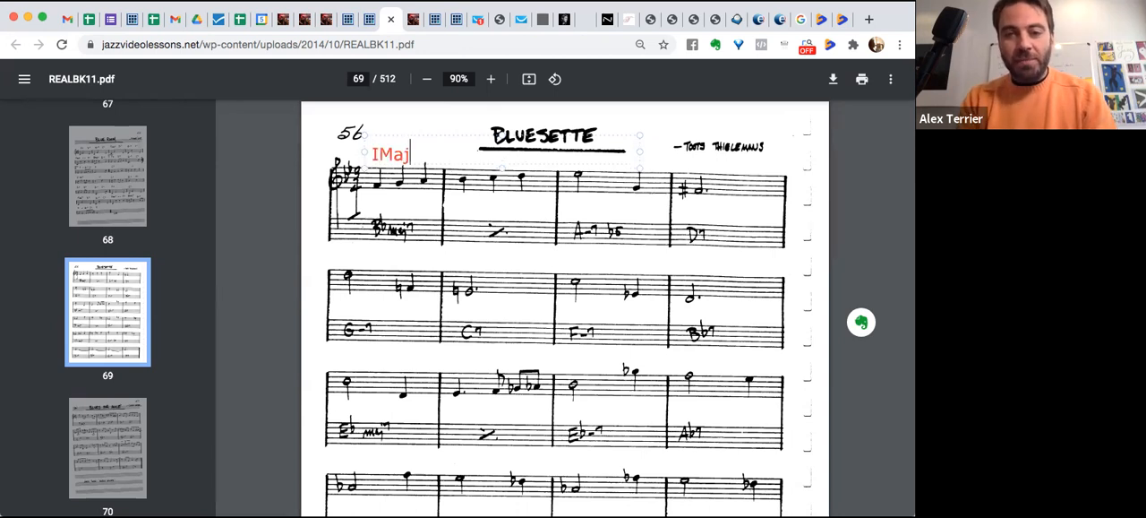
# Step: Type red chord-function labels such as VII-, V and V7/IV above Bluesette's bars
pyautogui.write('7')
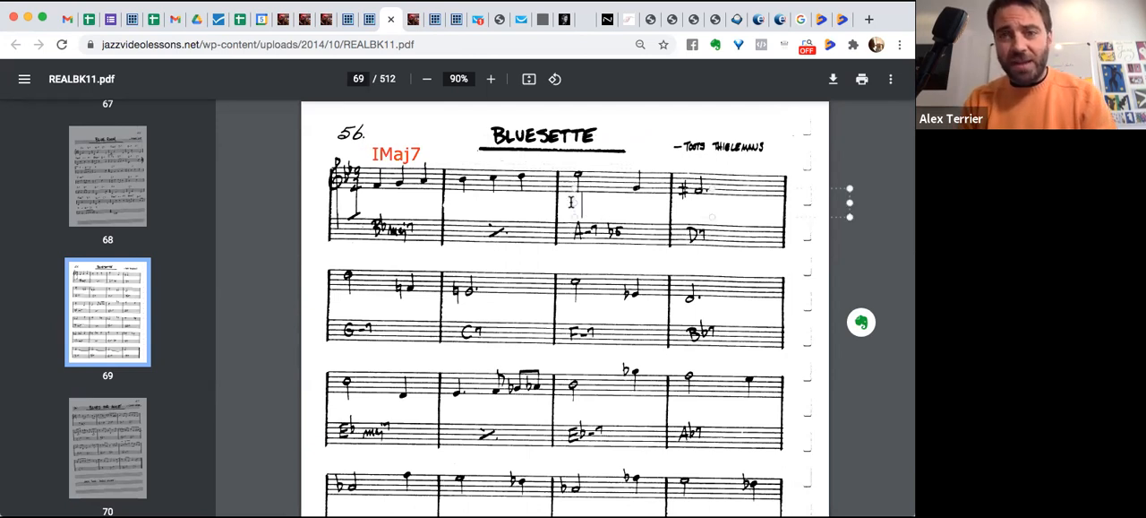
pyautogui.write('VII-7b5')
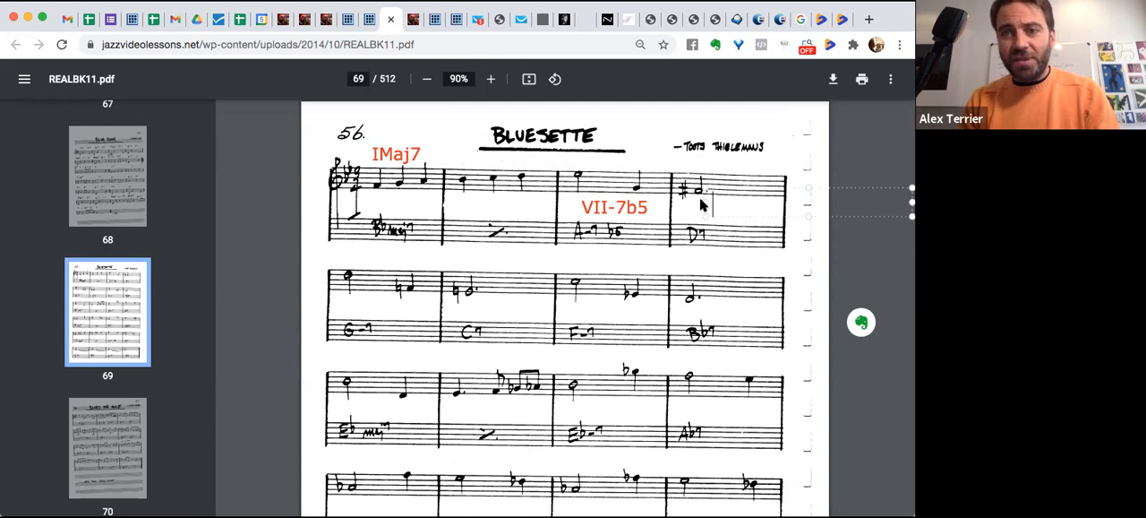
pyautogui.write('V?')
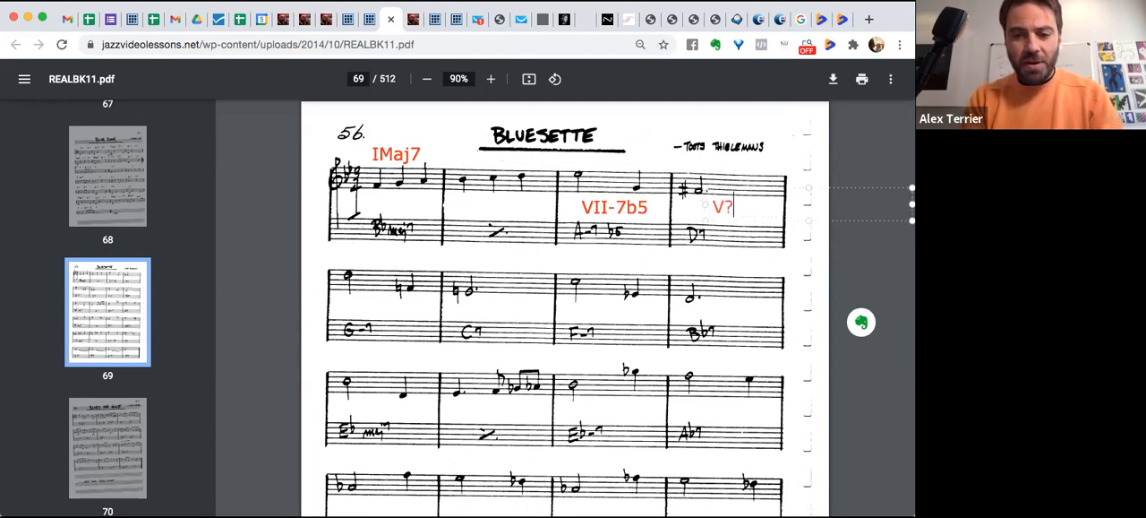
pyautogui.write('VI')
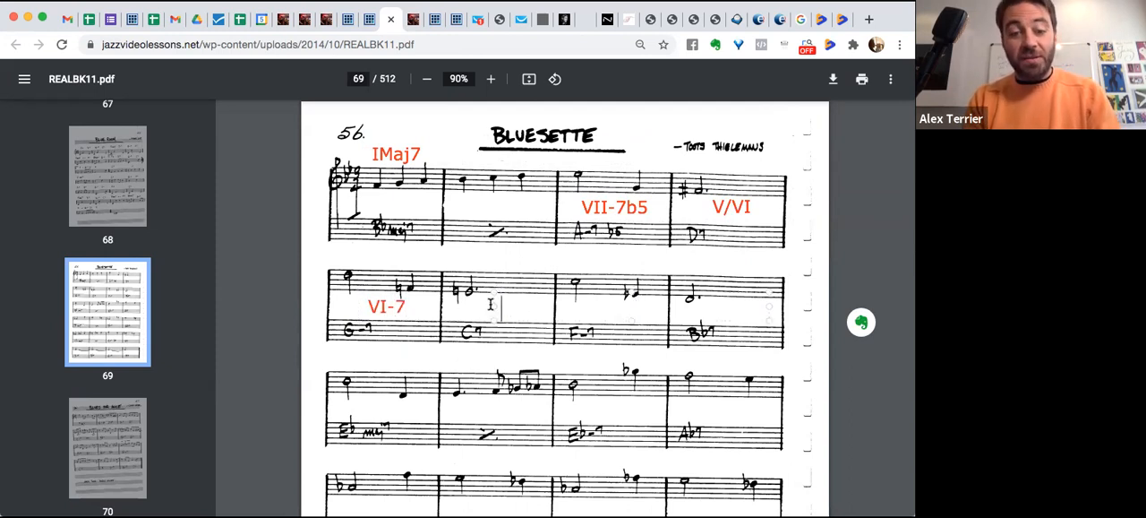
pyautogui.write('V')
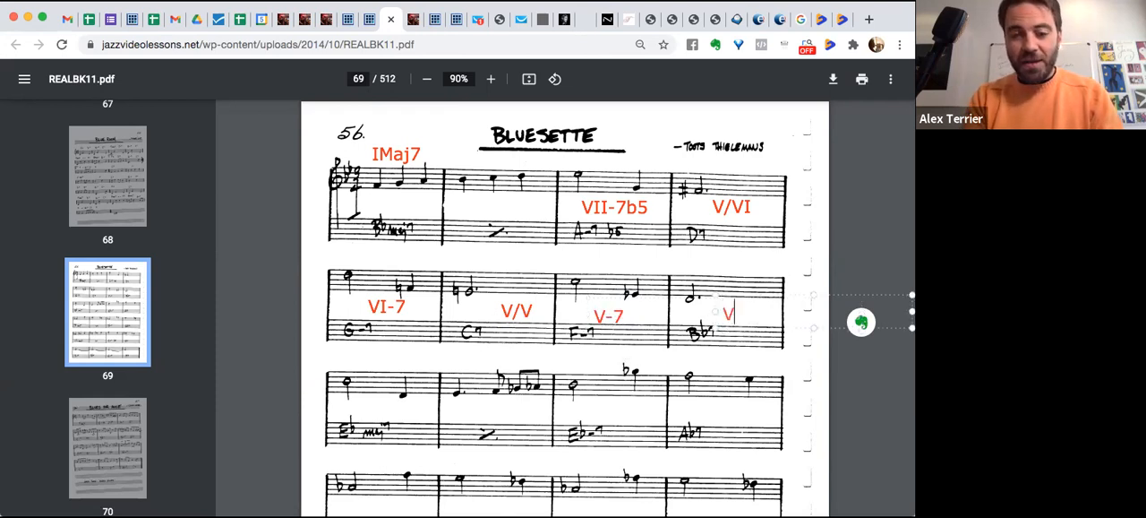
pyautogui.write('V7/IV')
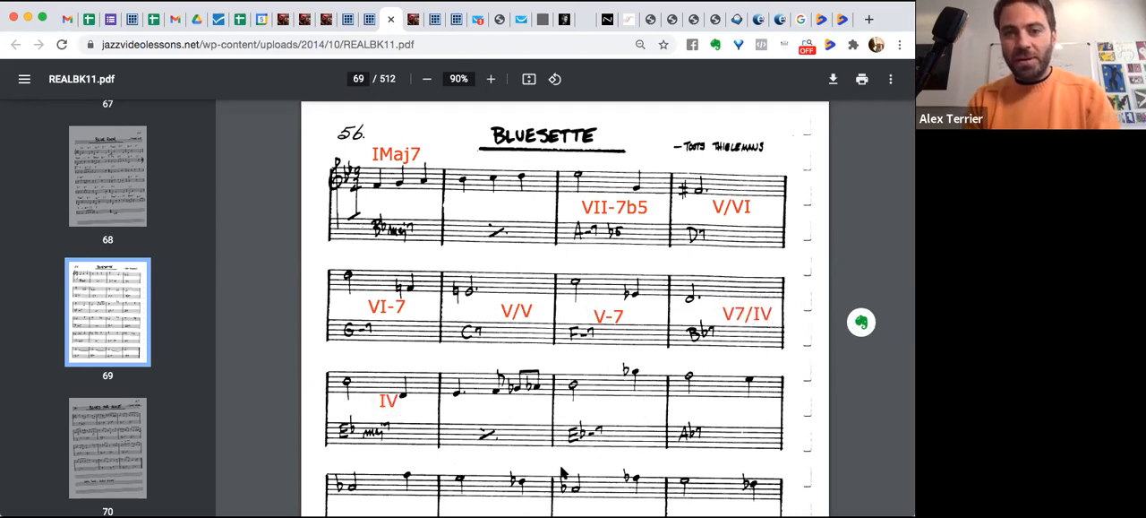
pyautogui.moveTo(607, 411)
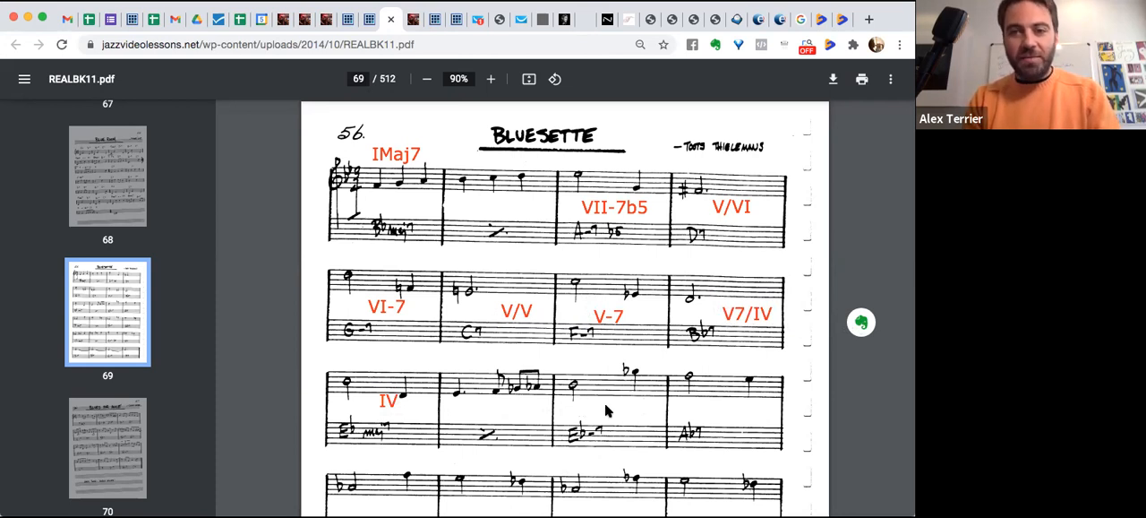
pyautogui.moveTo(661, 50)
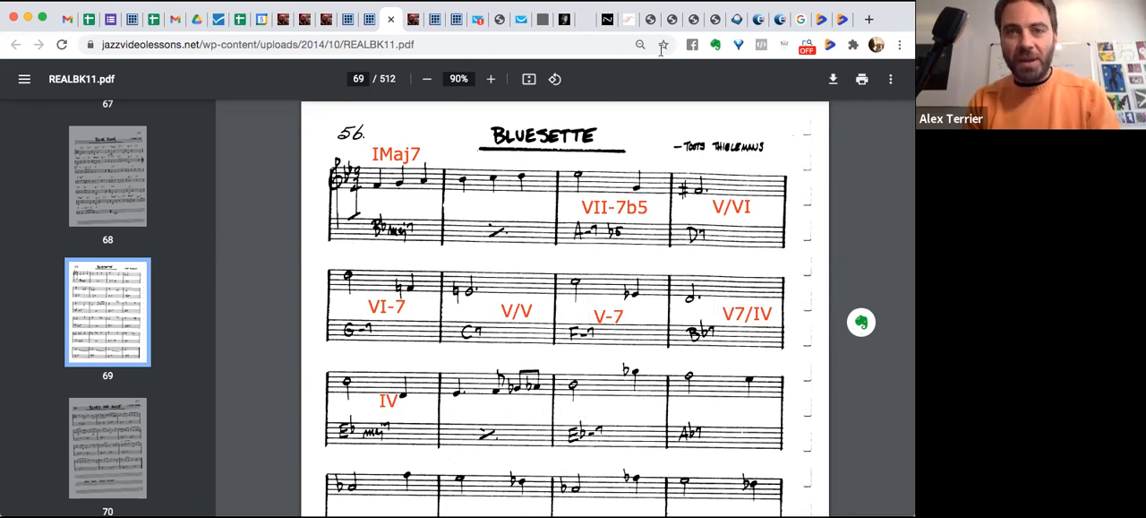
pyautogui.moveTo(306, 96)
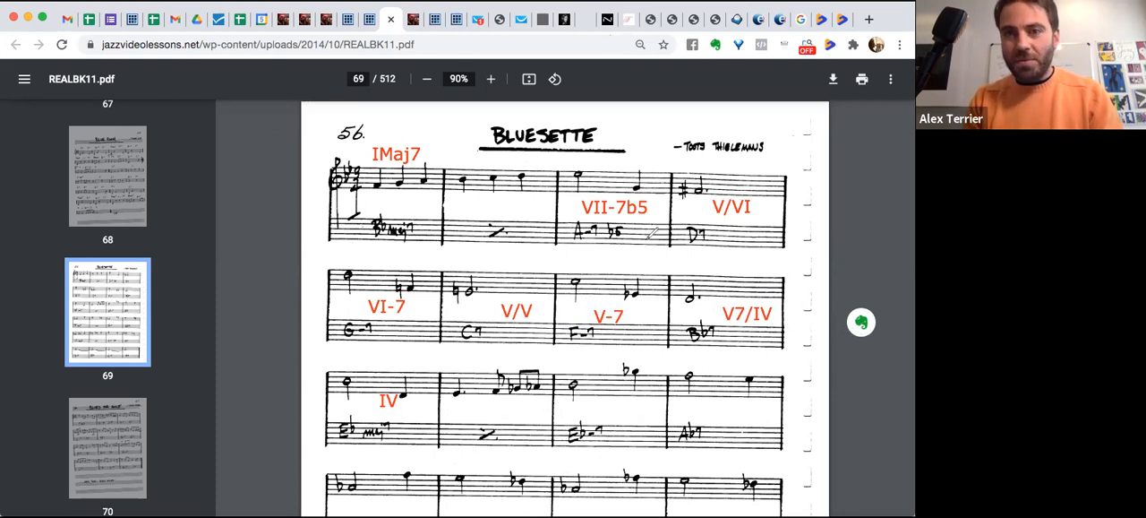
# Step: Draw a red arrow from the A-7b5 chord toward D7
pyautogui.moveTo(609, 253); pyautogui.dragTo(708, 255)
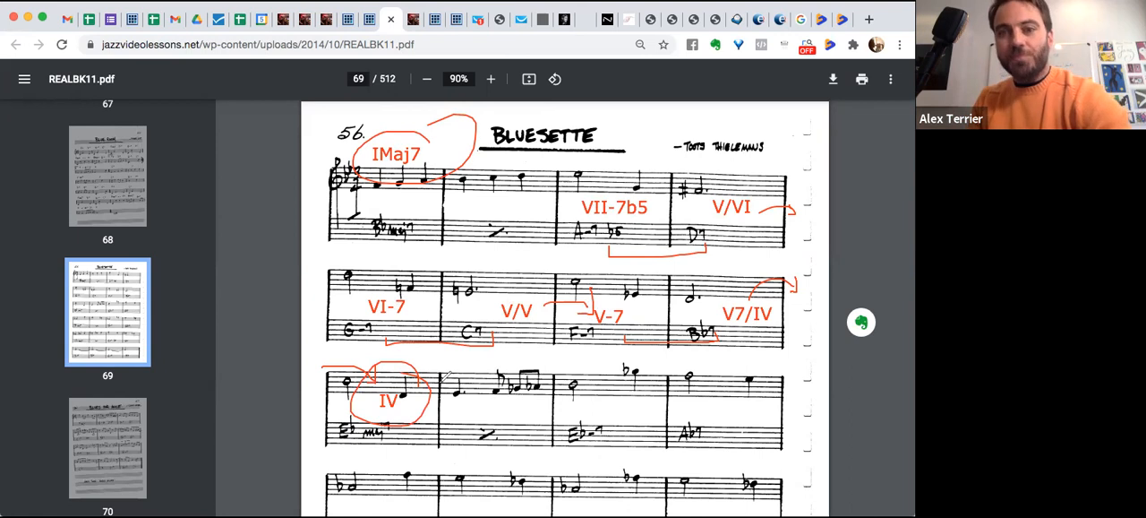
pyautogui.moveTo(591, 90)
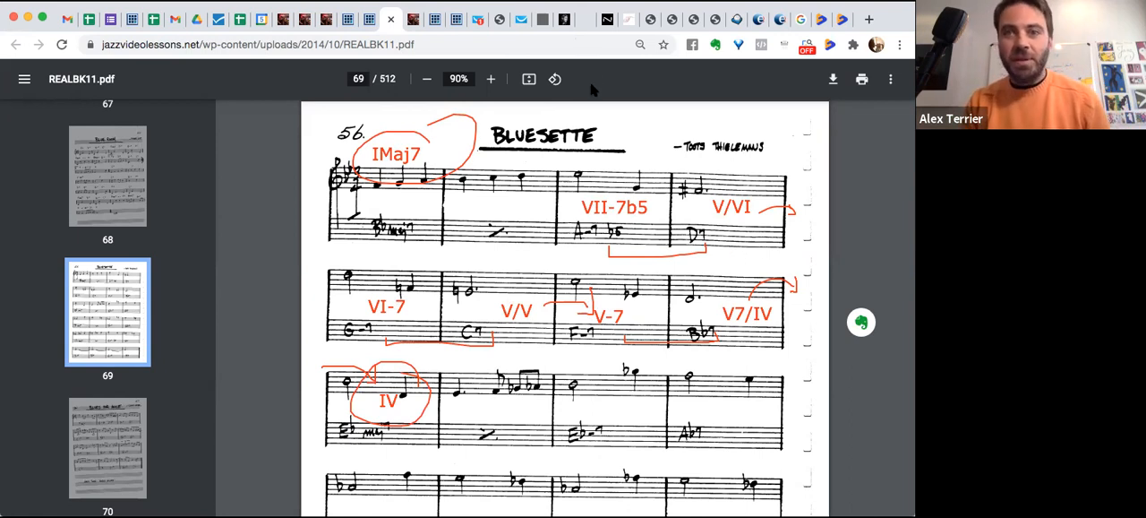
# Step: Erase Bluesette's red annotations and go to the Blues for Alice page
pyautogui.click(556, 79)
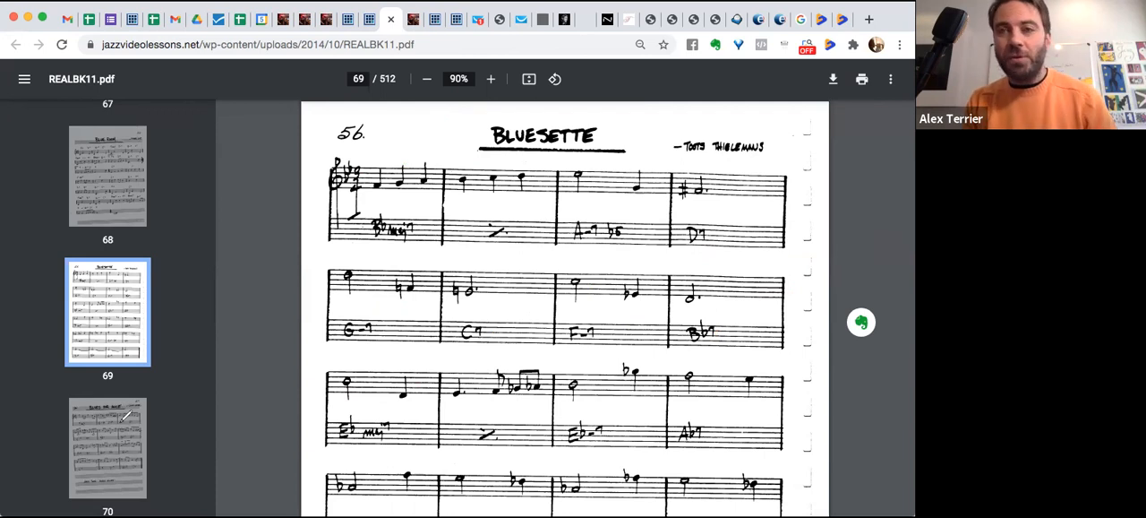
pyautogui.moveTo(148, 365)
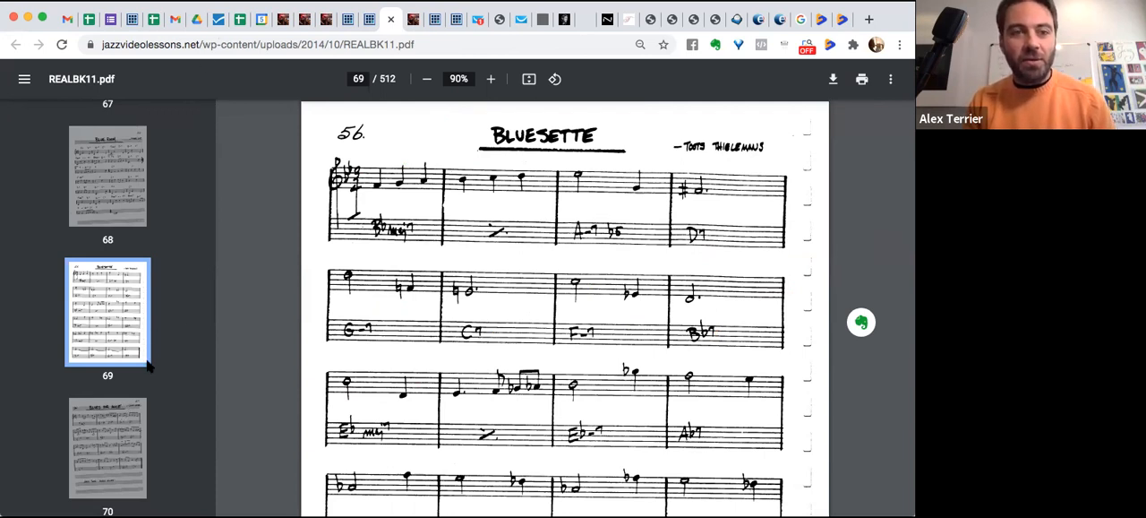
pyautogui.click(108, 447)
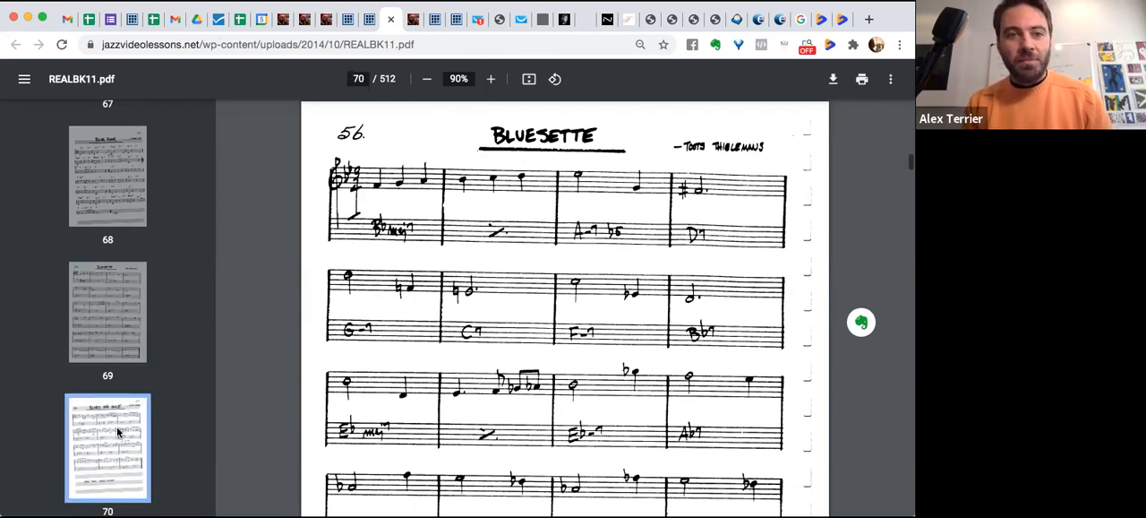
pyautogui.scroll(-3)
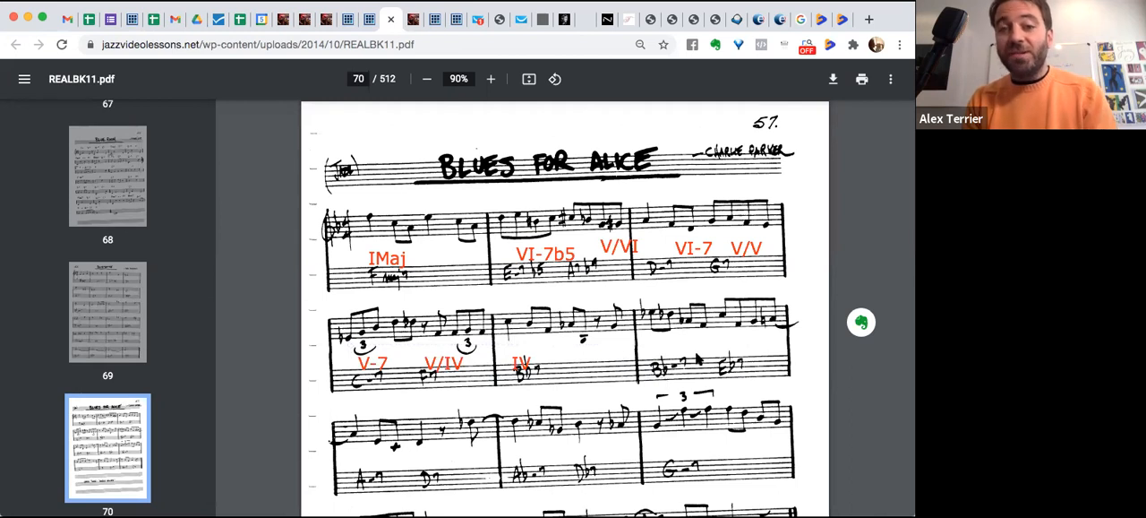
pyautogui.moveTo(743, 383)
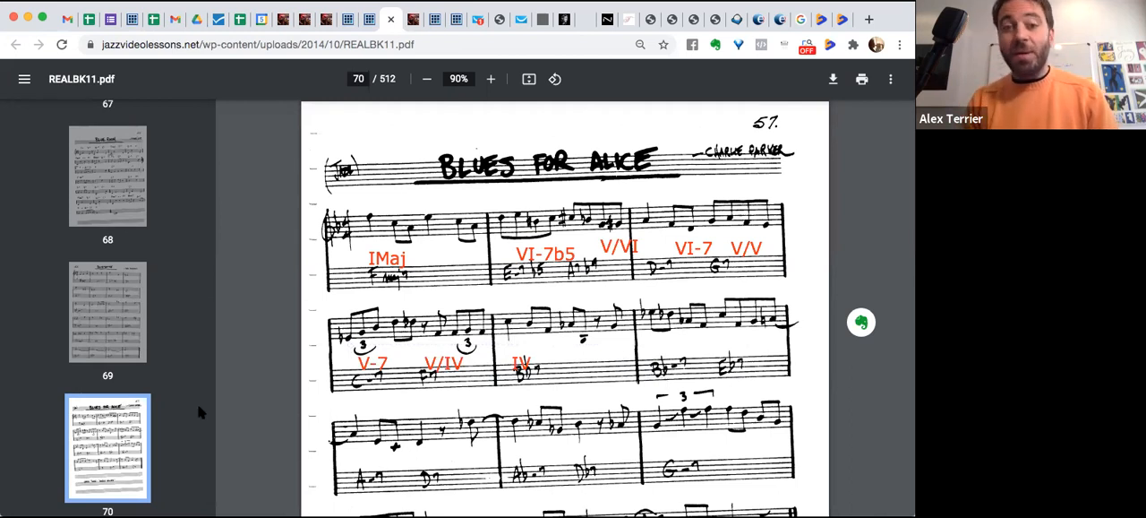
pyautogui.moveTo(474, 341)
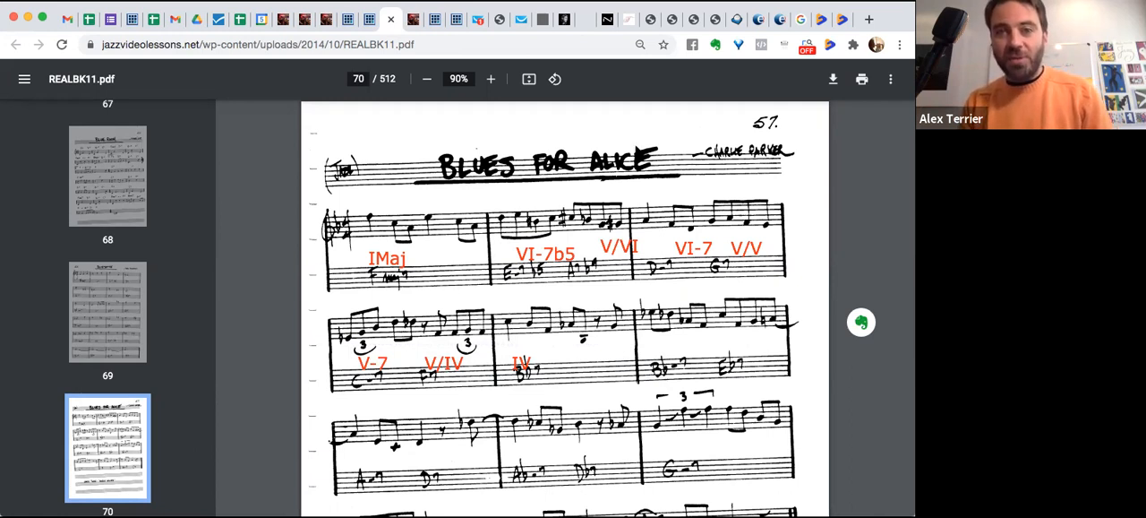
pyautogui.moveTo(488, 300)
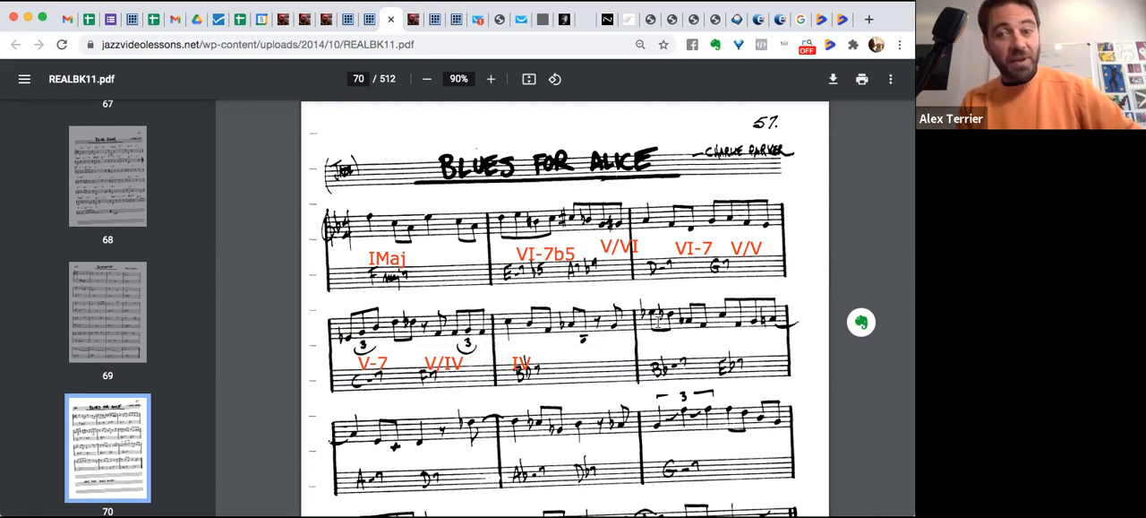
pyautogui.moveTo(758, 340)
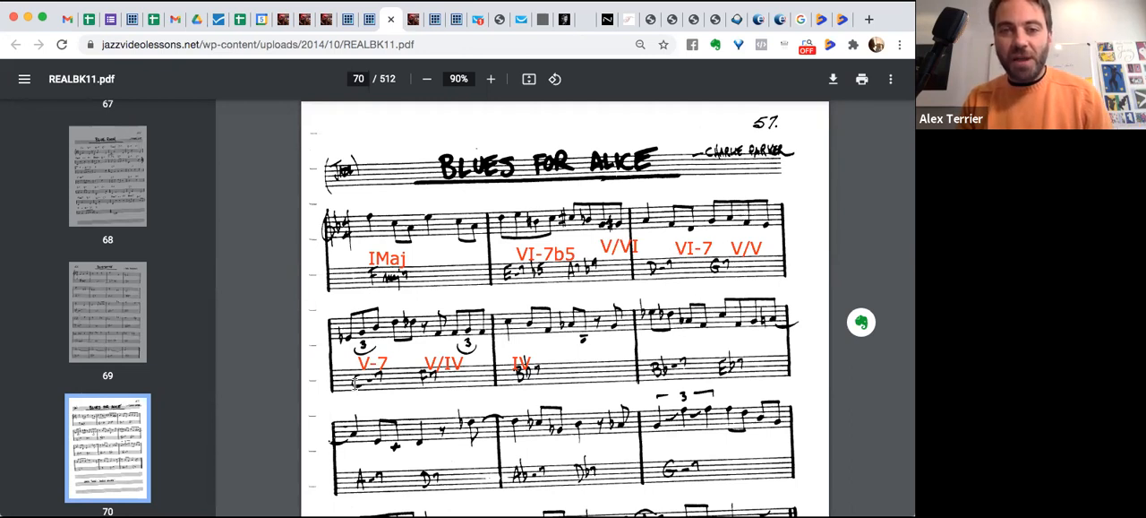
pyautogui.moveTo(803, 330)
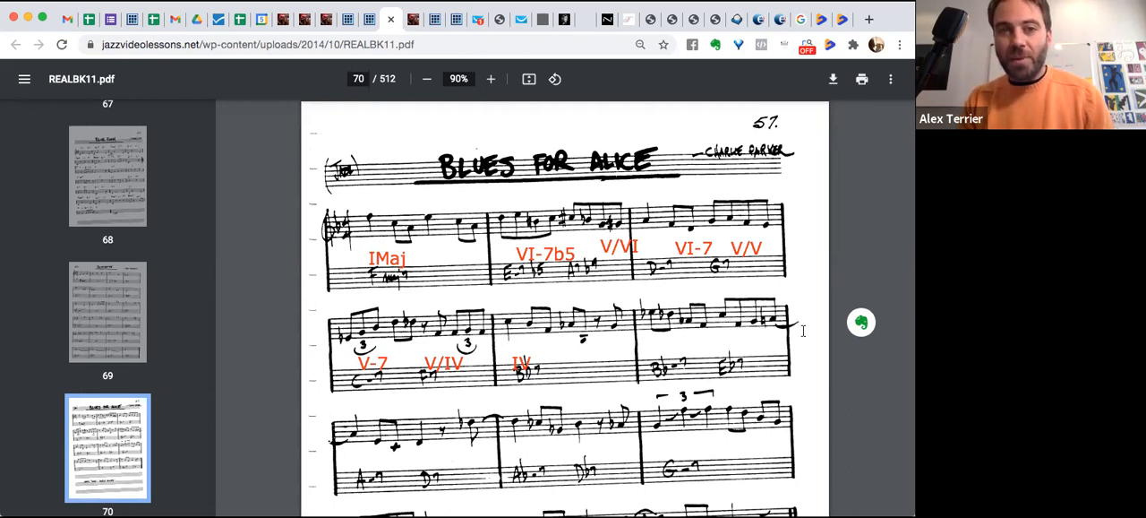
pyautogui.moveTo(621, 127)
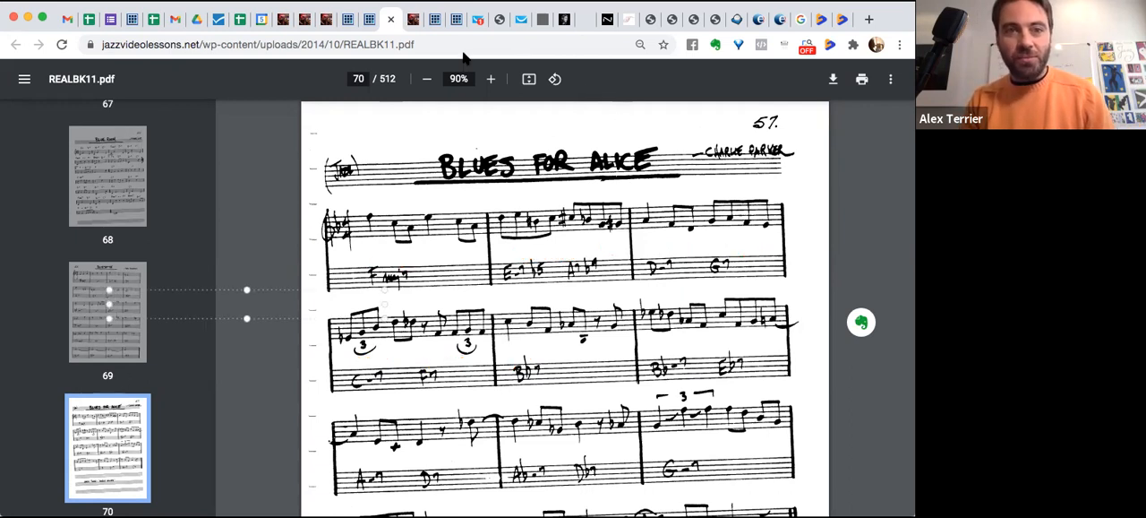
pyautogui.moveTo(130, 312)
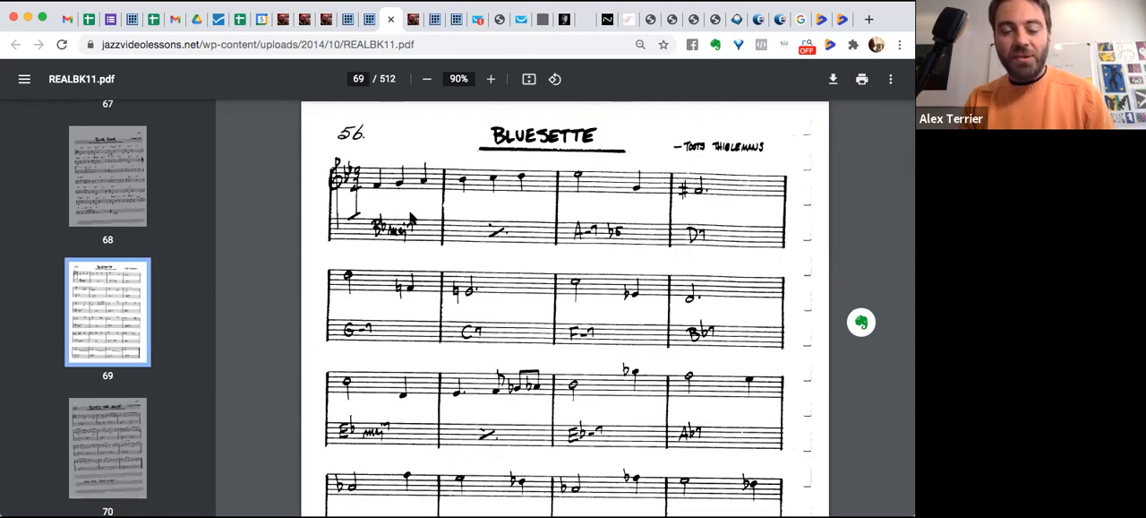
pyautogui.moveTo(392, 343)
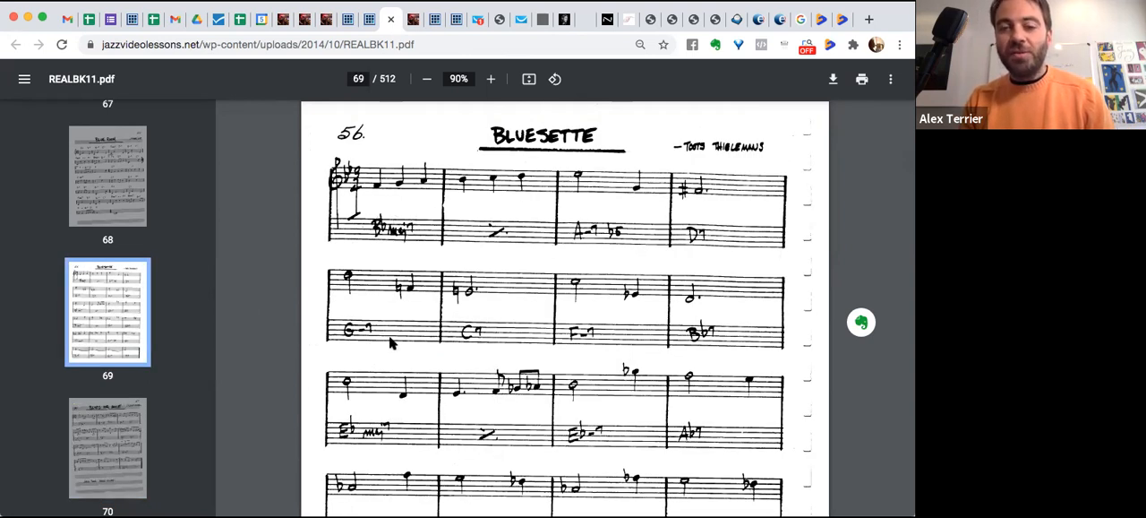
pyautogui.moveTo(490, 401)
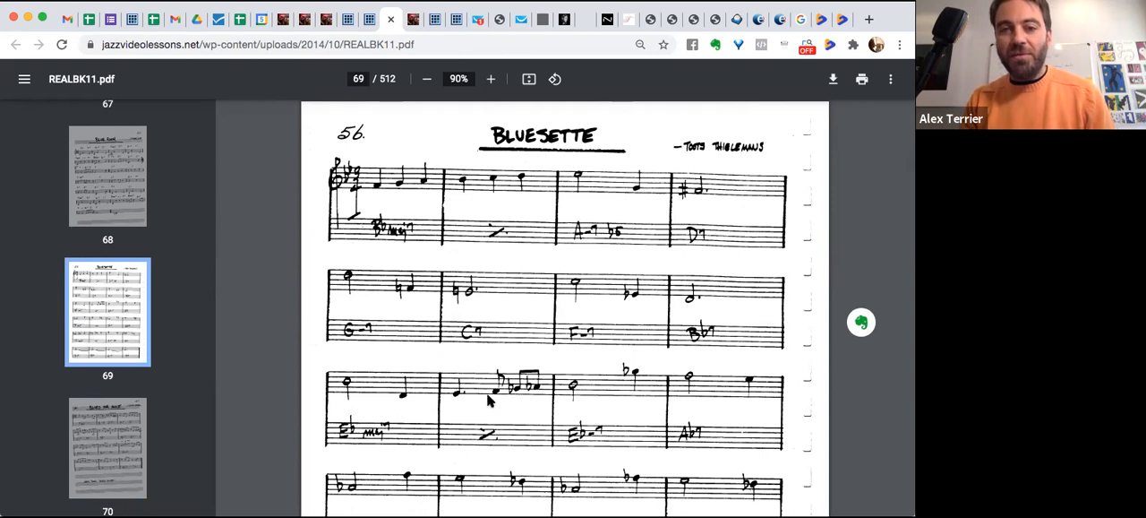
pyautogui.moveTo(725, 415)
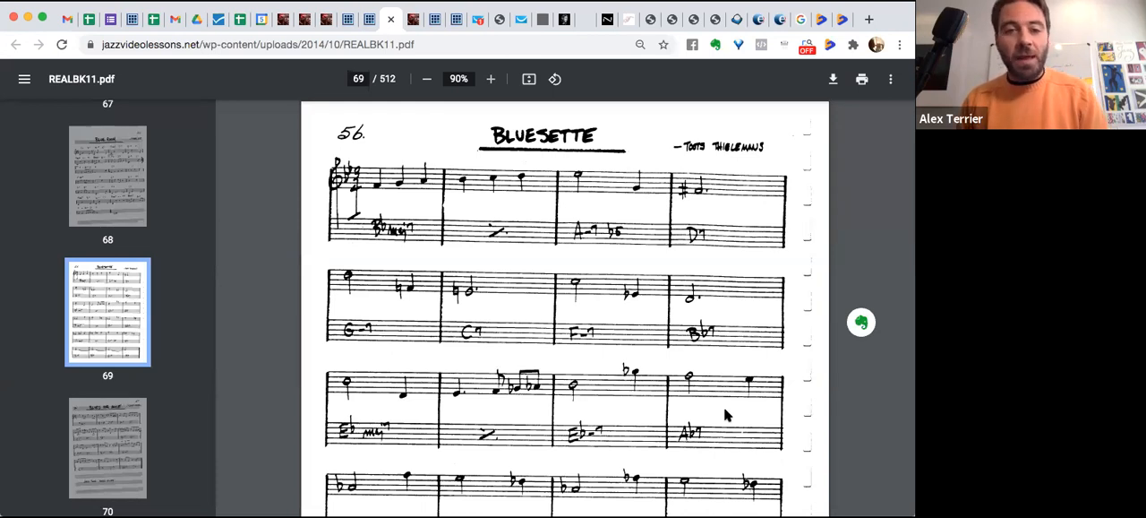
pyautogui.moveTo(763, 438)
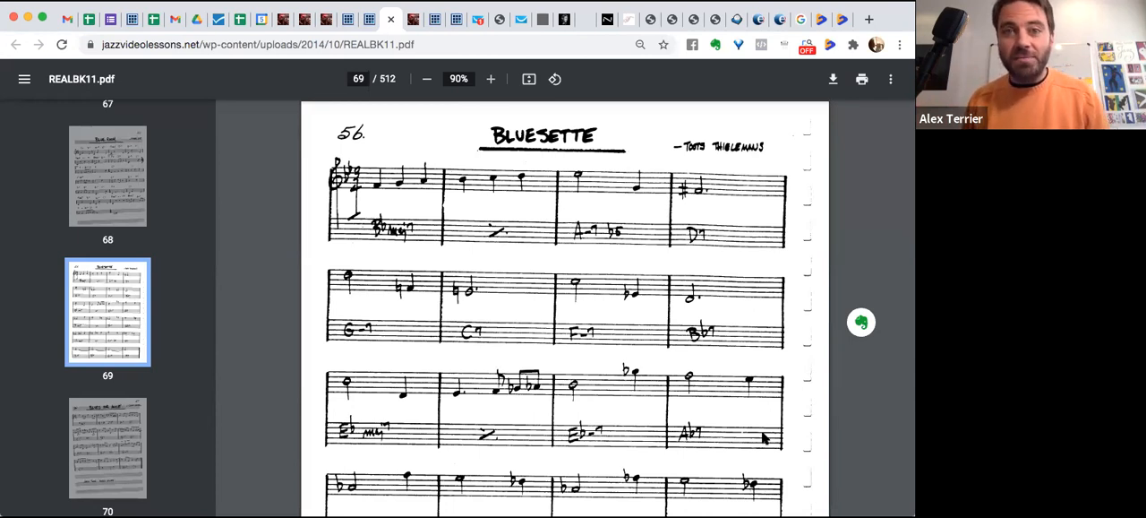
pyautogui.moveTo(508, 275)
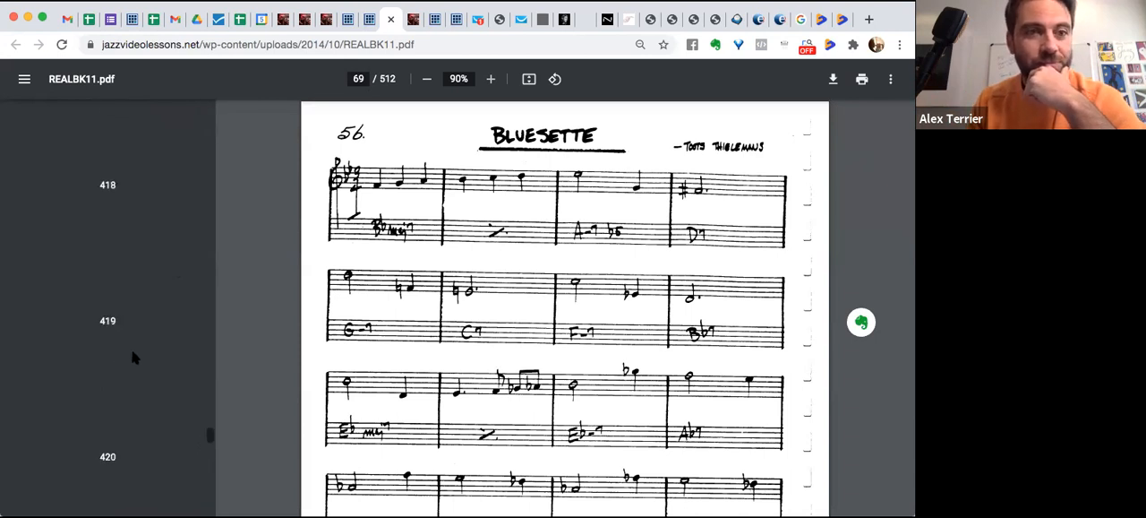
# Step: Scroll the thumbnail sidebar down toward page 439
pyautogui.scroll(3)
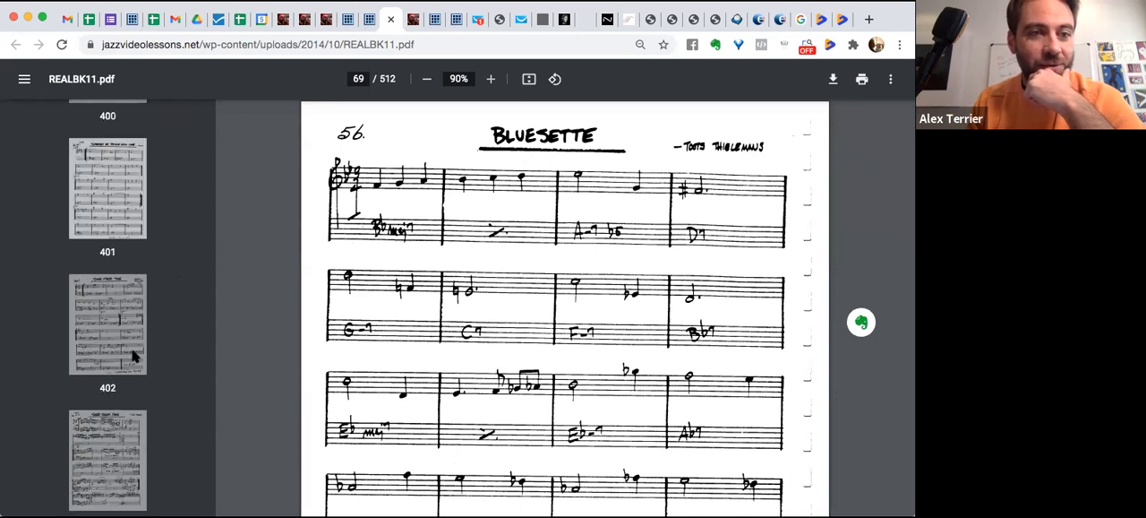
pyautogui.scroll(-3)
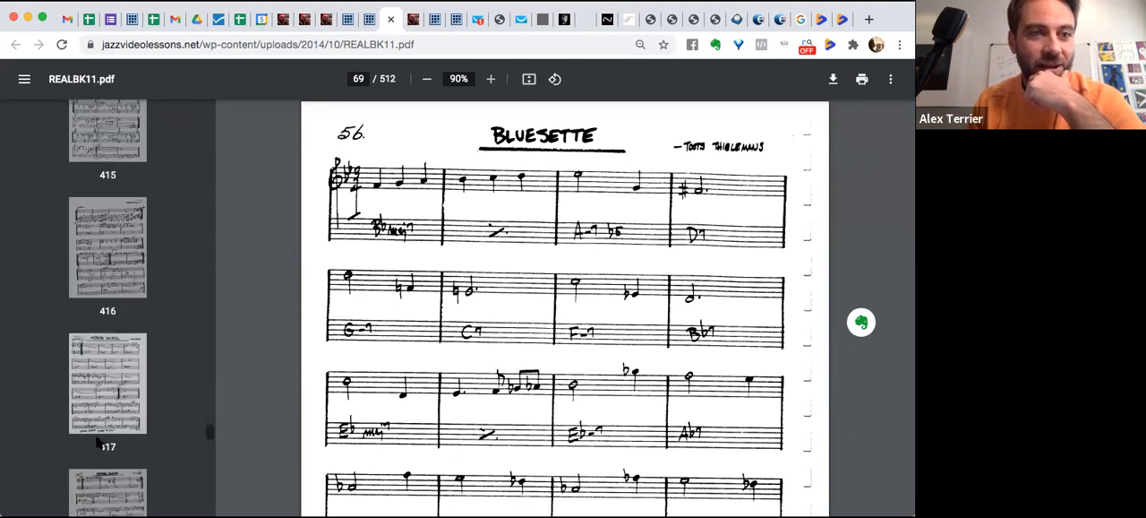
pyautogui.scroll(-3)
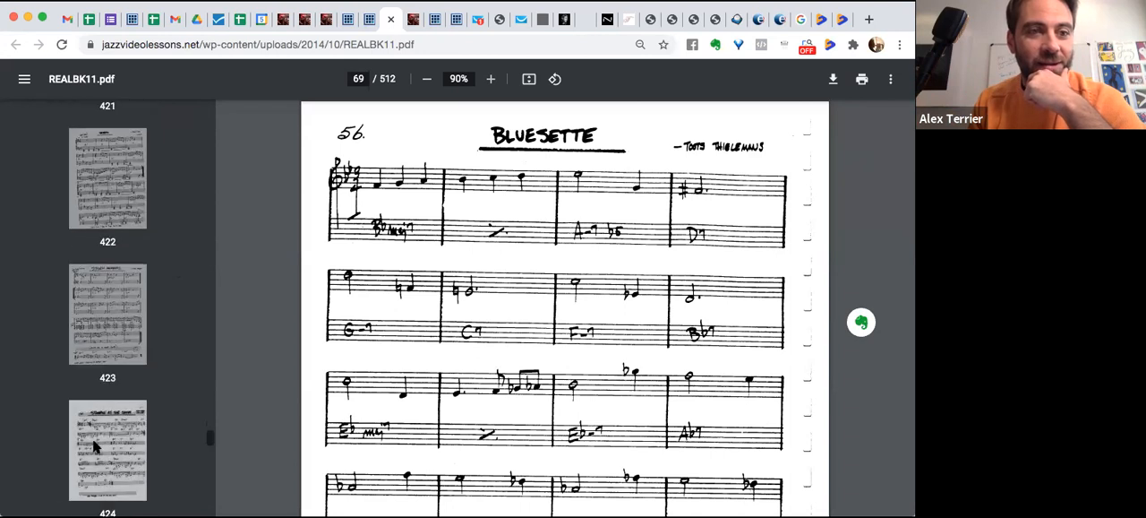
pyautogui.scroll(-3)
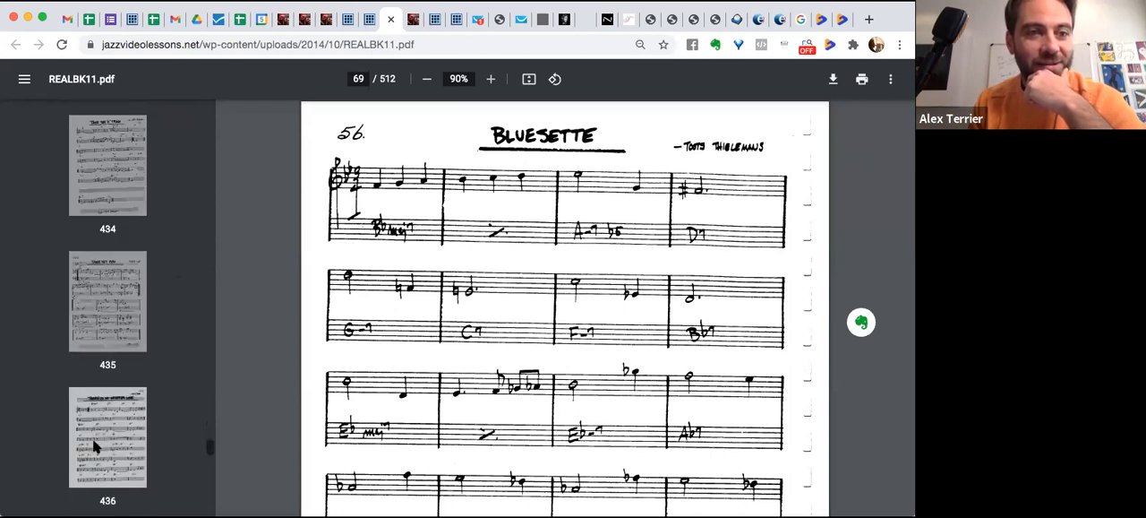
pyautogui.scroll(-3)
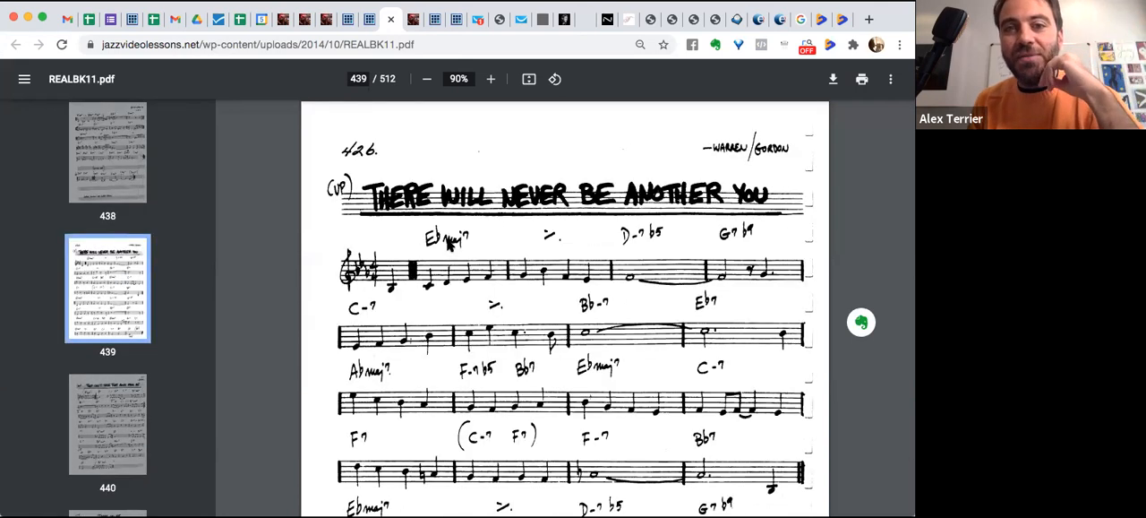
pyautogui.moveTo(491, 240)
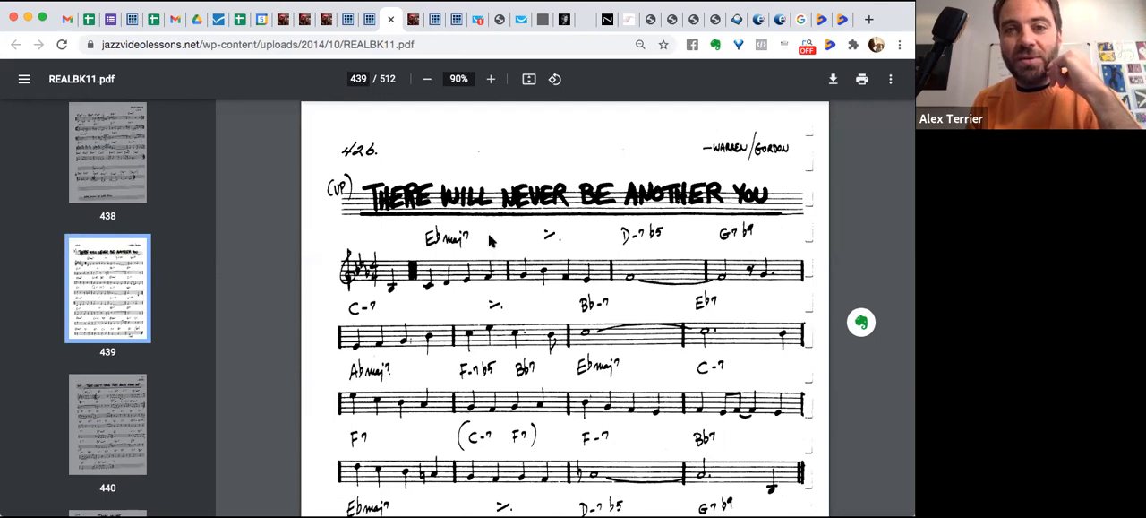
pyautogui.moveTo(734, 221)
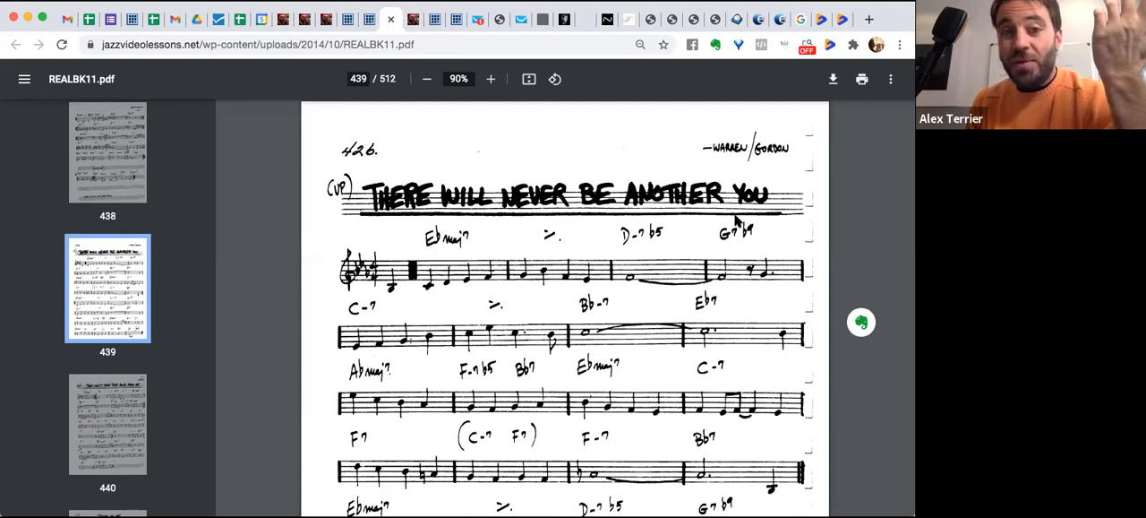
pyautogui.moveTo(502, 294)
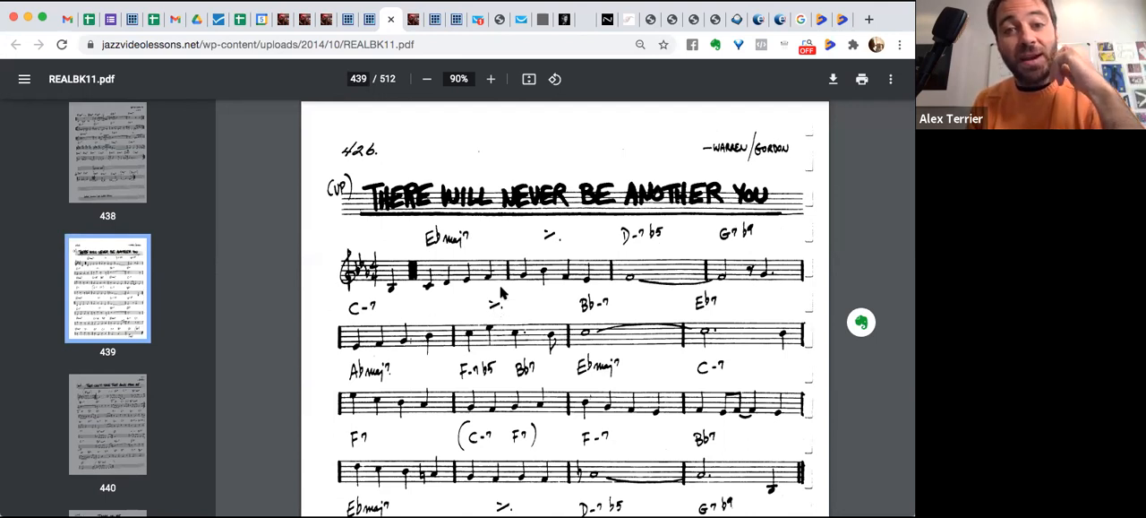
pyautogui.moveTo(510, 303)
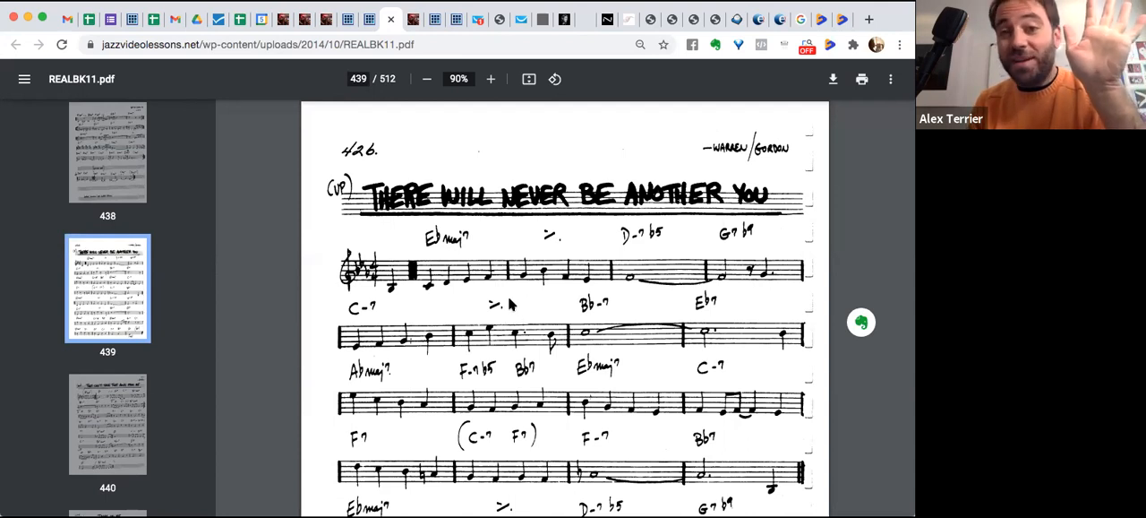